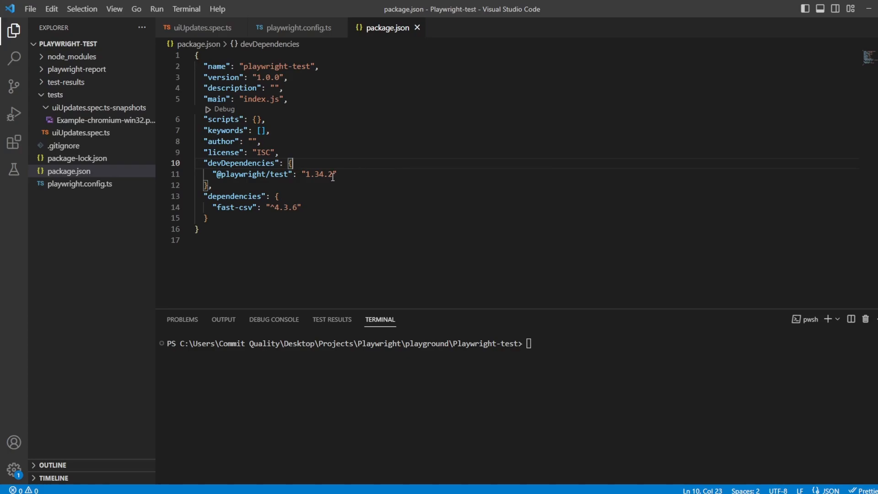
mouse_move(305, 178)
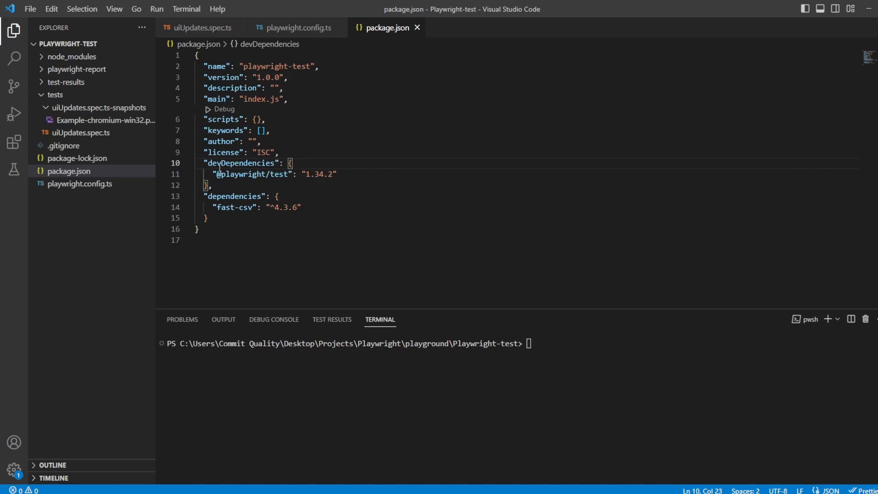
Check installed Playwright 1.34.2 and the commented-out screenshot assertion in uiUpdates.spec.ts
double_click(241, 174)
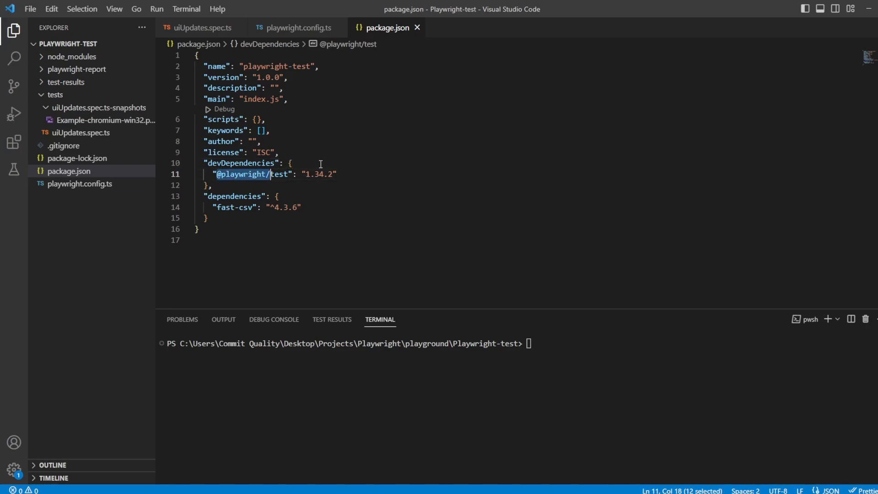
click(316, 173)
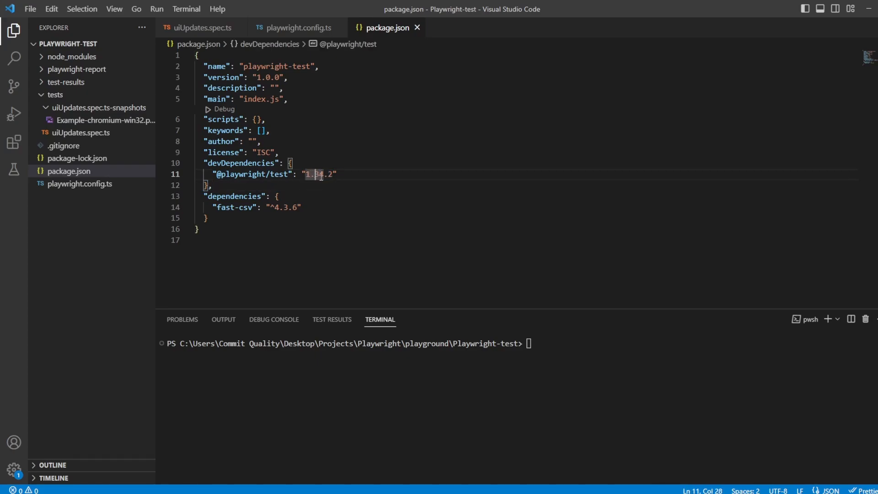
mouse_move(520, 377)
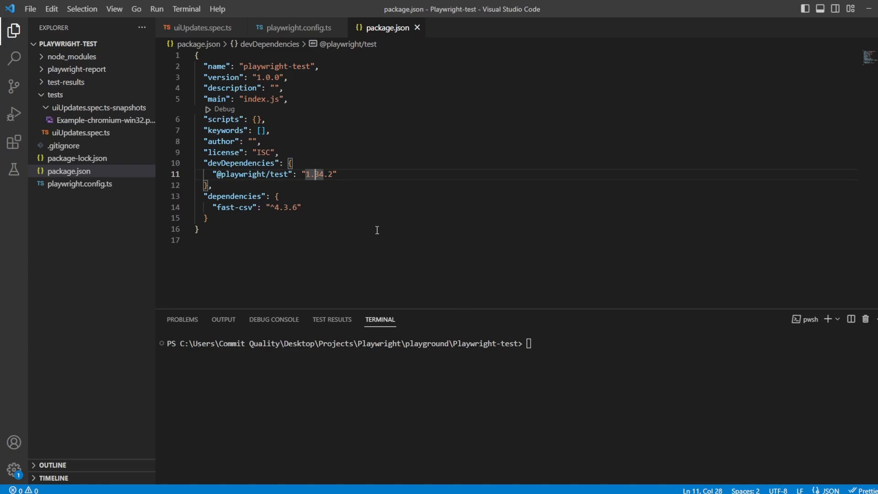
mouse_move(336, 111)
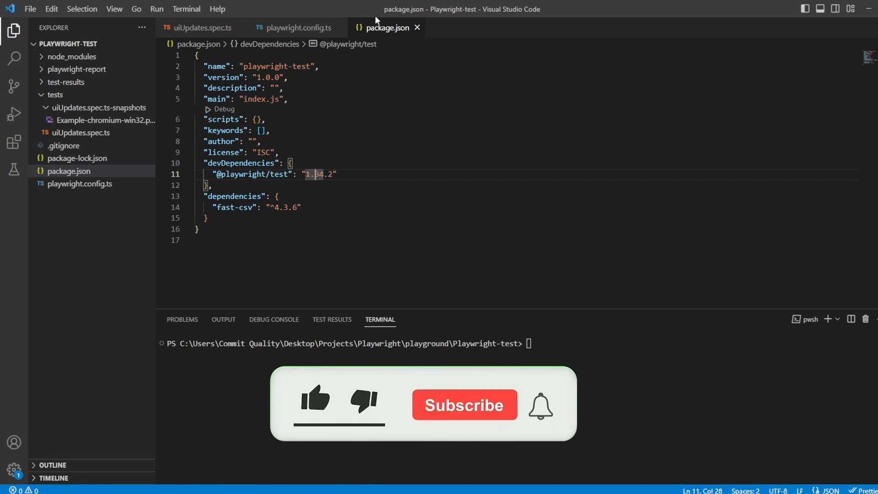
click(202, 28)
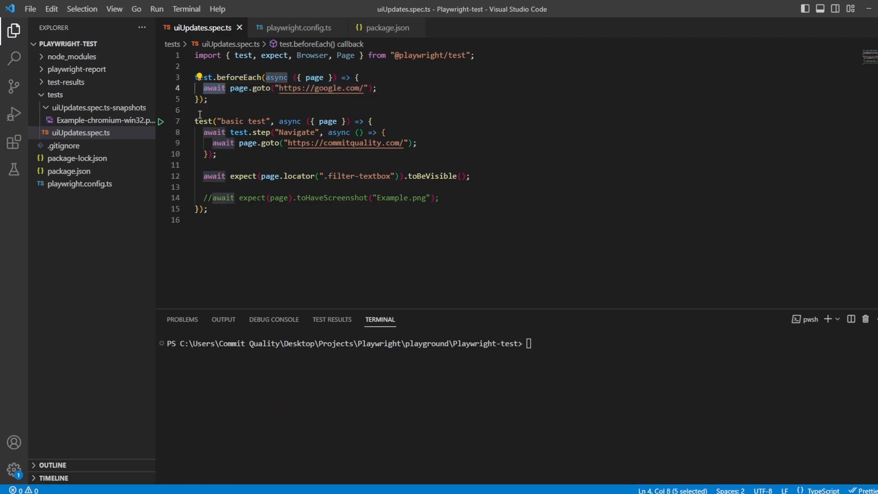
mouse_move(245, 99)
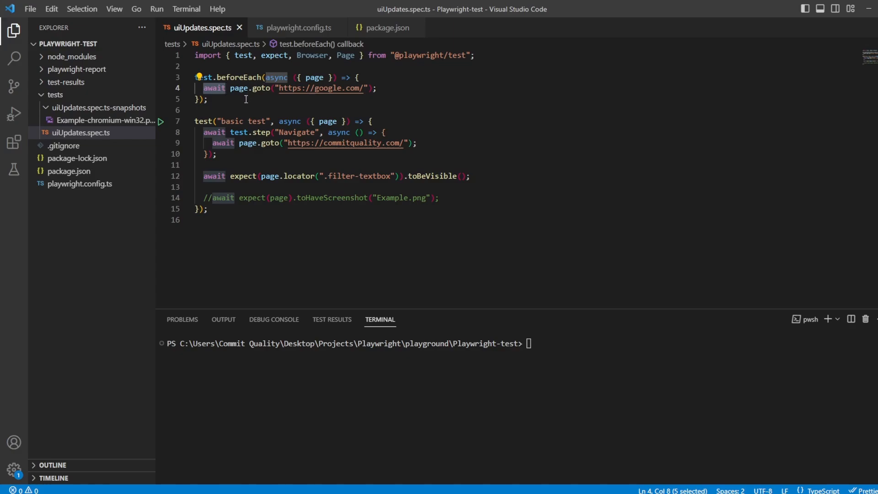
mouse_move(215, 124)
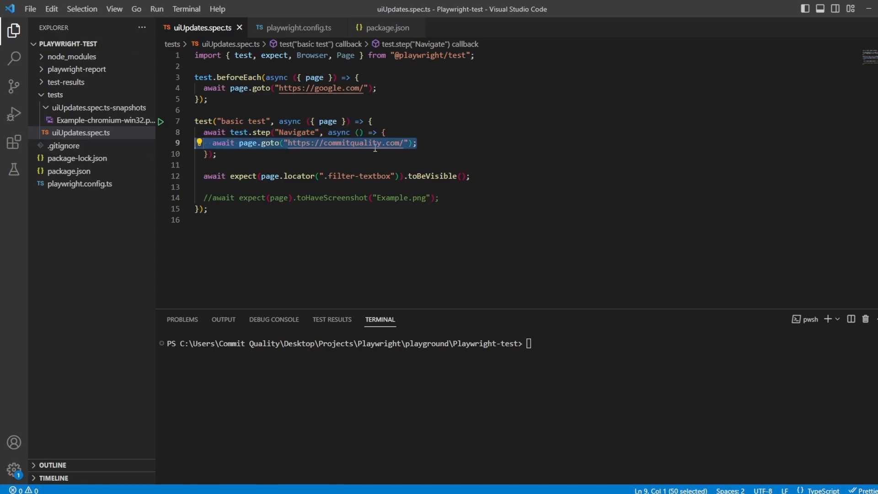
mouse_move(226, 180)
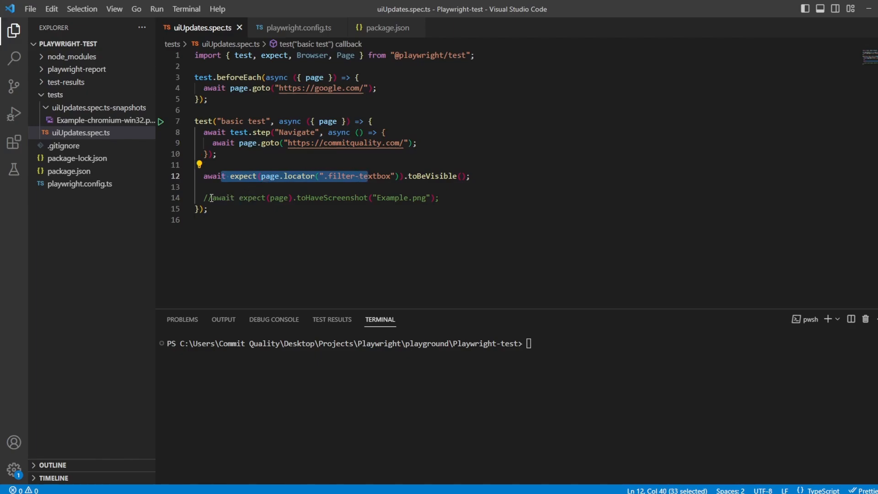
click(440, 197)
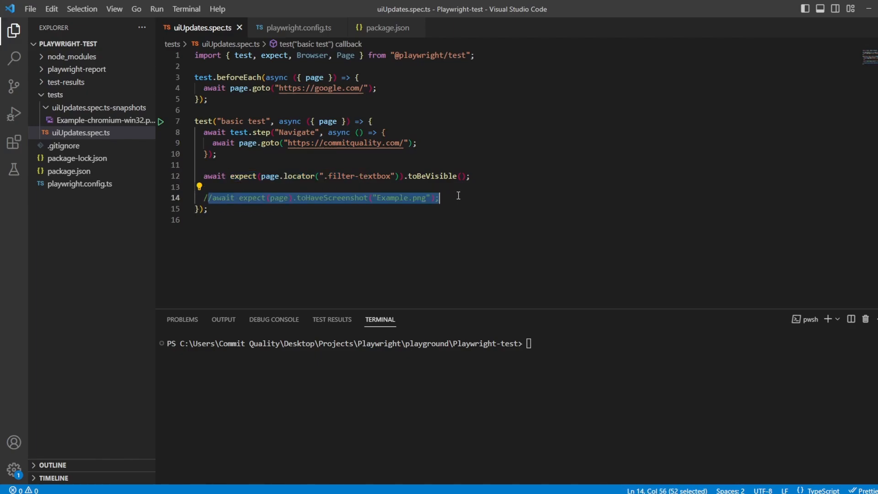
click(311, 197)
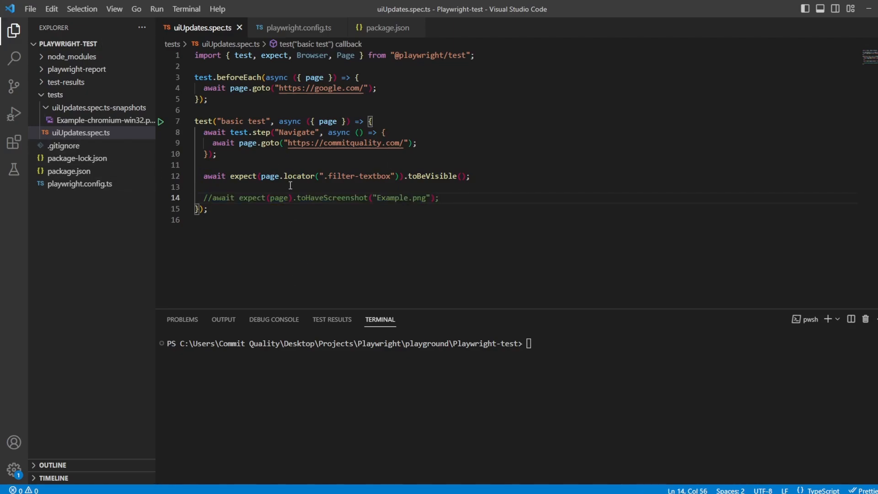
mouse_move(334, 338)
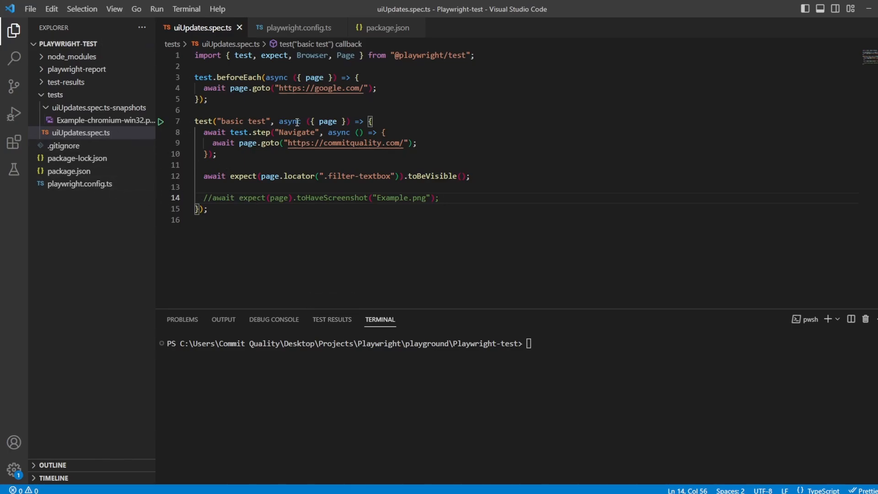
Review playwright.config.ts, then launch UI mode with npx playwright test --ui
click(295, 27)
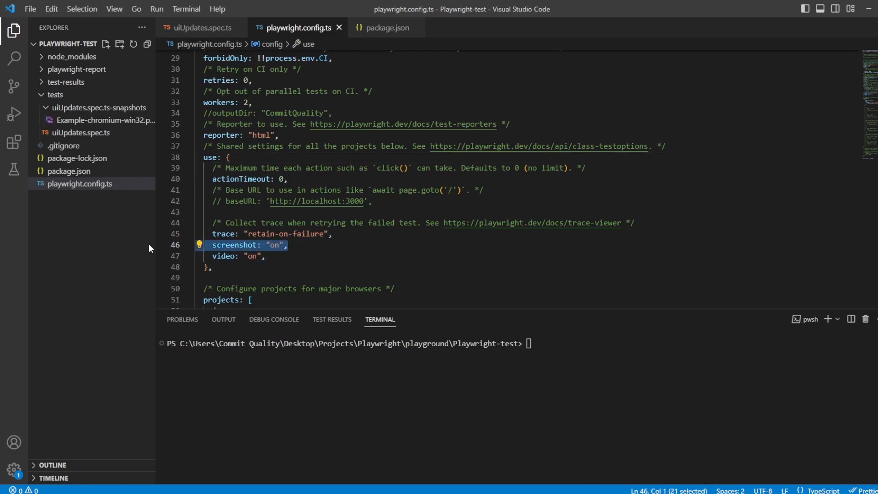
mouse_move(277, 273)
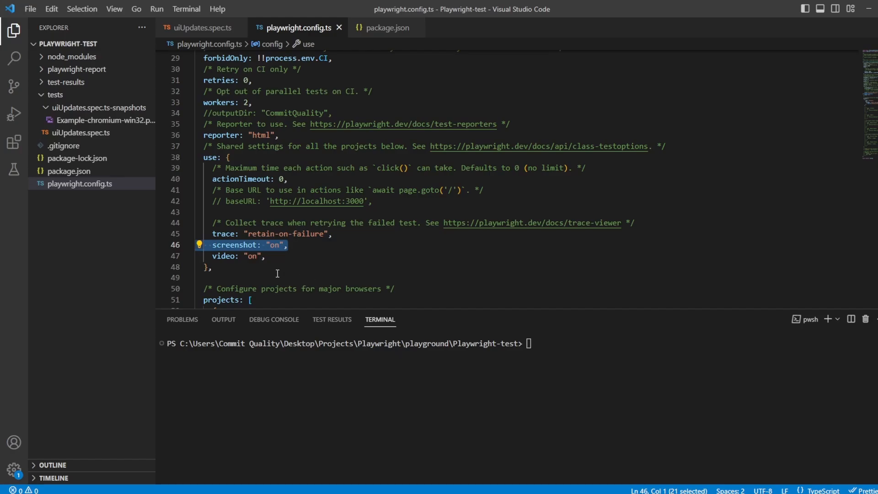
mouse_move(648, 467)
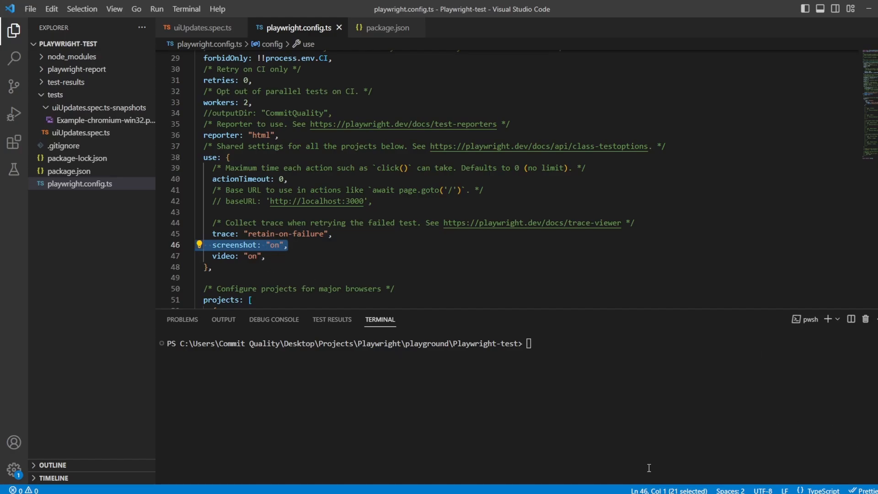
text(npx playwright test --ui)
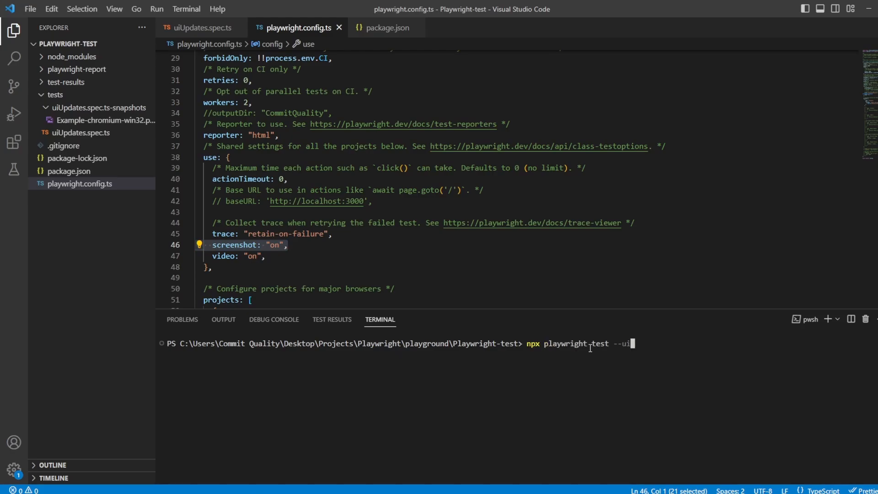
key(Return)
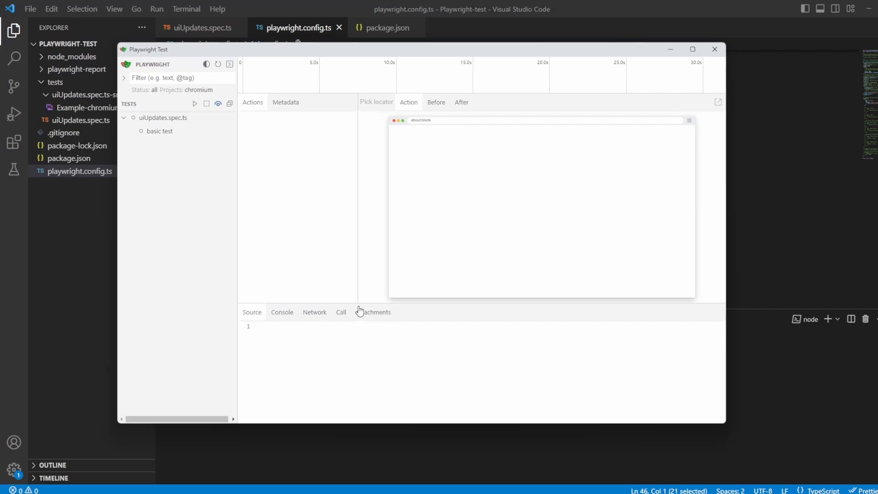
mouse_move(176, 118)
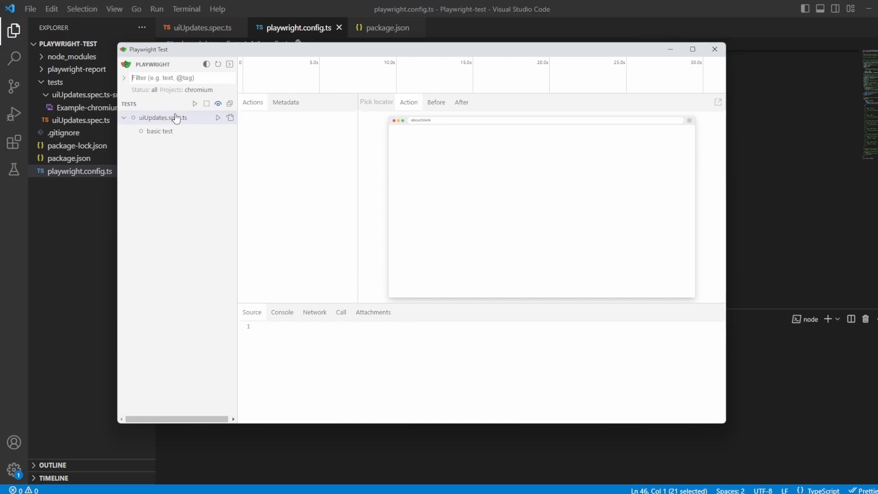
Run uiUpdates.spec.ts and view the passing basic test's recorded actions
click(218, 117)
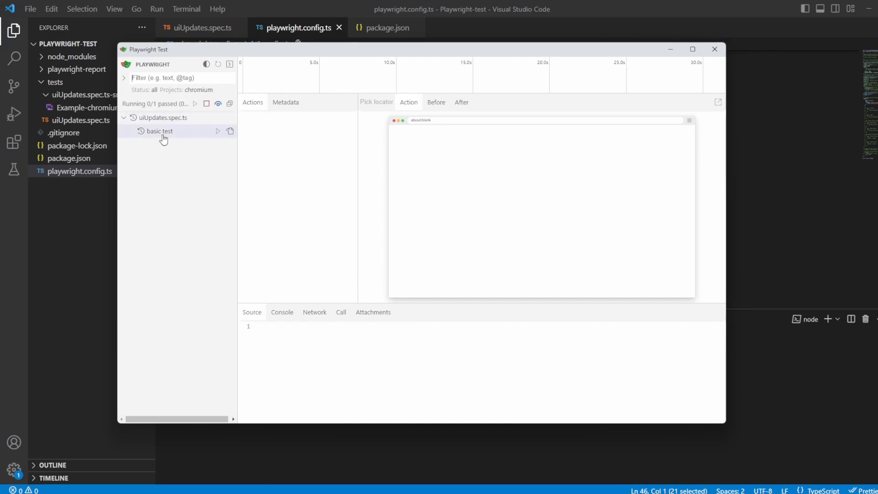
click(217, 131)
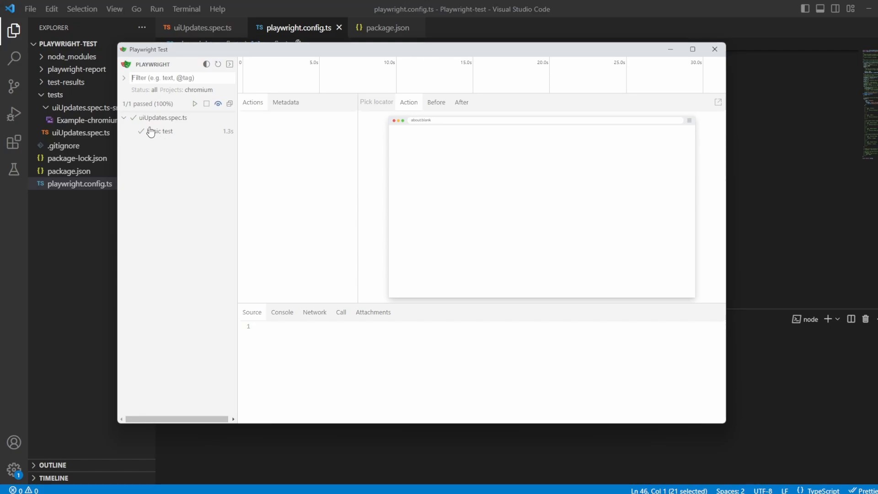
click(160, 131)
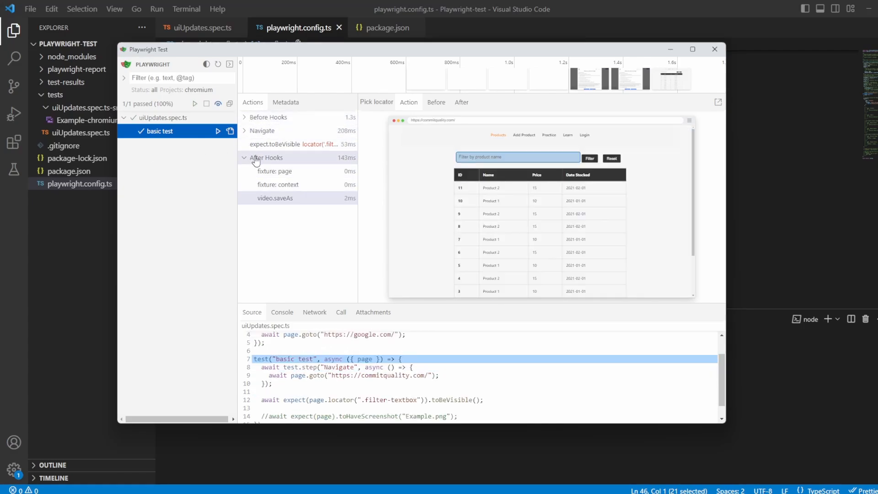
Expand the Before Hooks group and the beforeEach hook in the Actions list
click(267, 117)
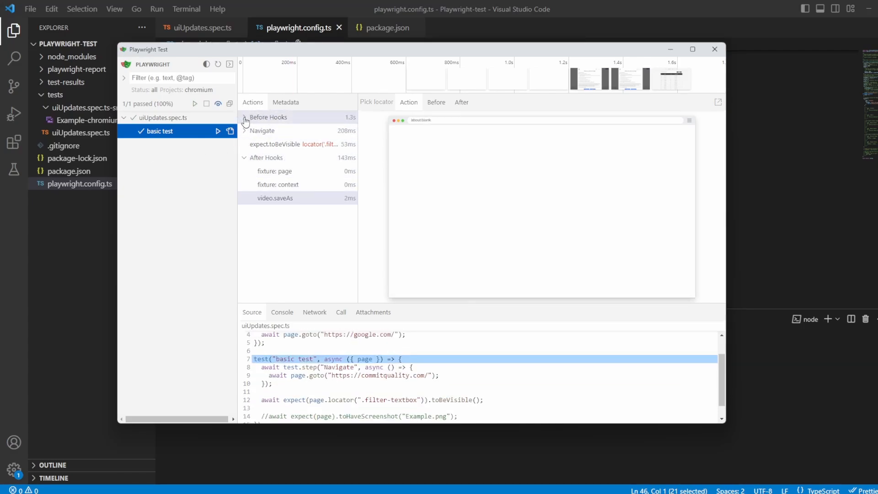
click(244, 117)
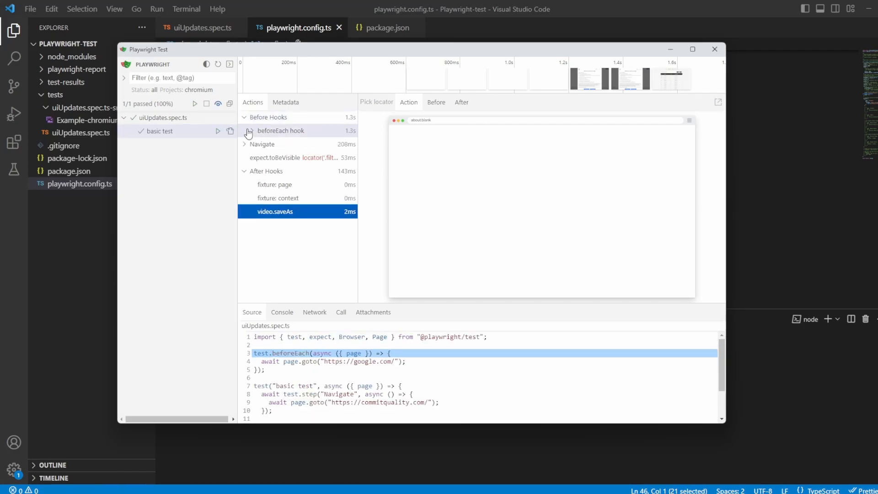
click(244, 131)
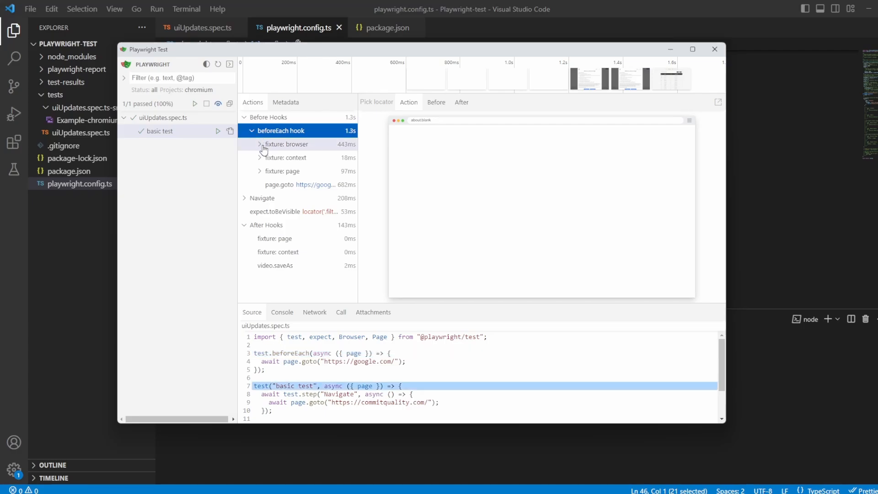
mouse_move(265, 152)
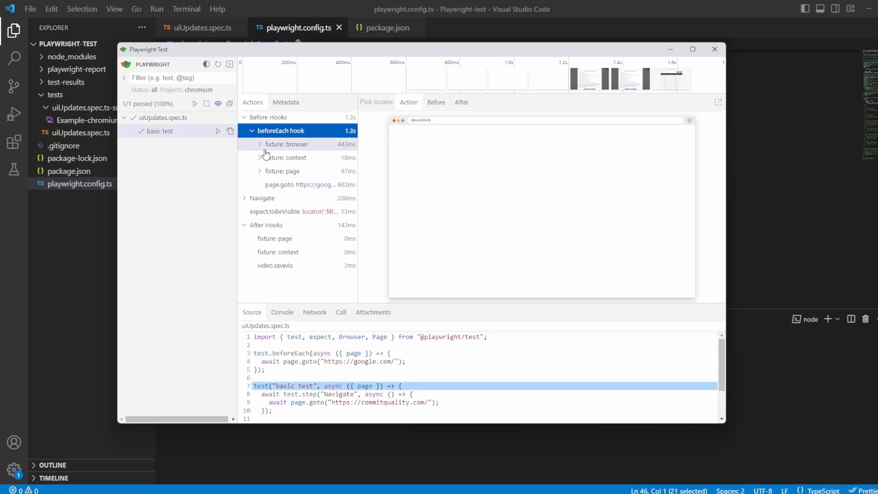
Inspect the browser and page fixtures and the page.goto to Google snapshot
click(285, 144)
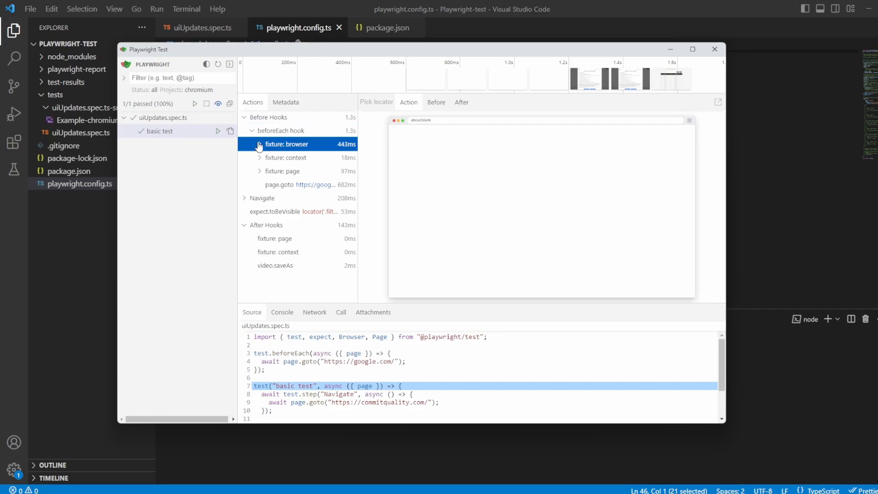
click(283, 171)
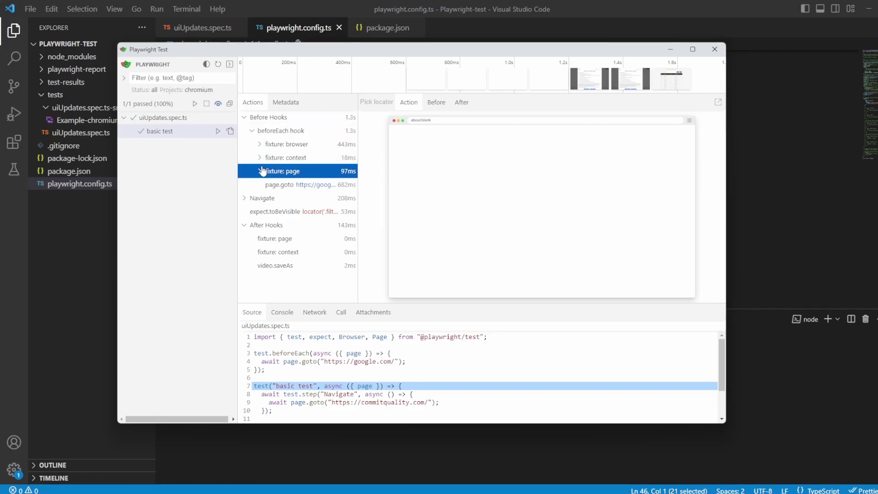
click(279, 184)
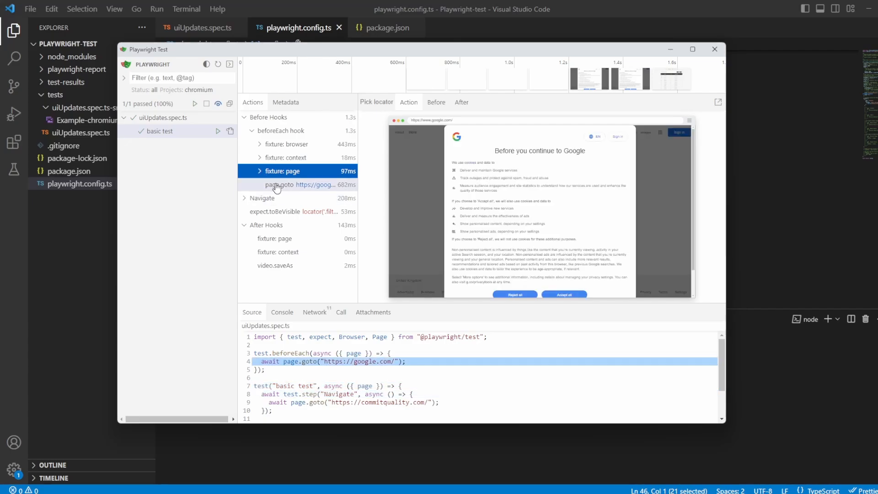
click(297, 185)
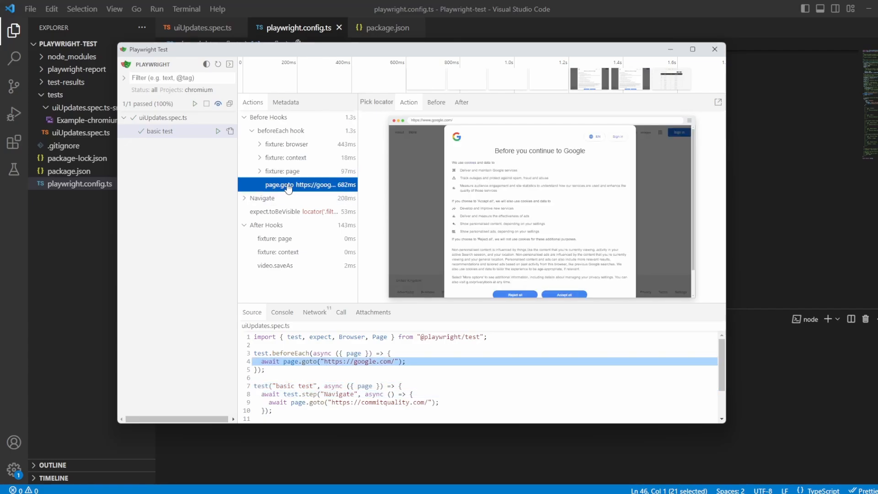
mouse_move(287, 361)
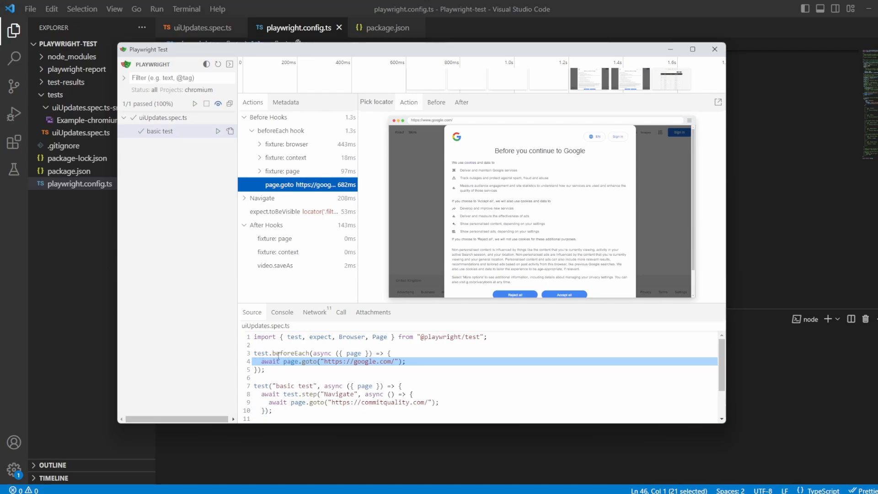
Return to uiUpdates.spec.ts and highlight the beforeEach hook that visits Google
click(714, 49)
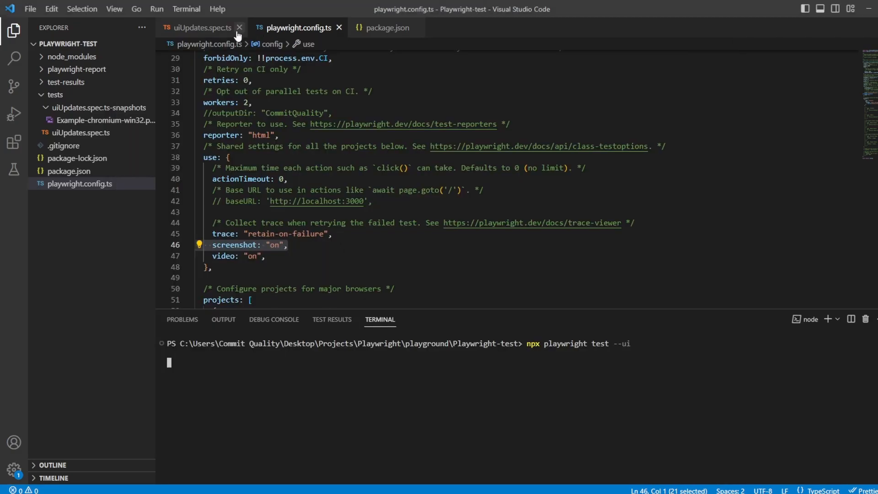
click(199, 27)
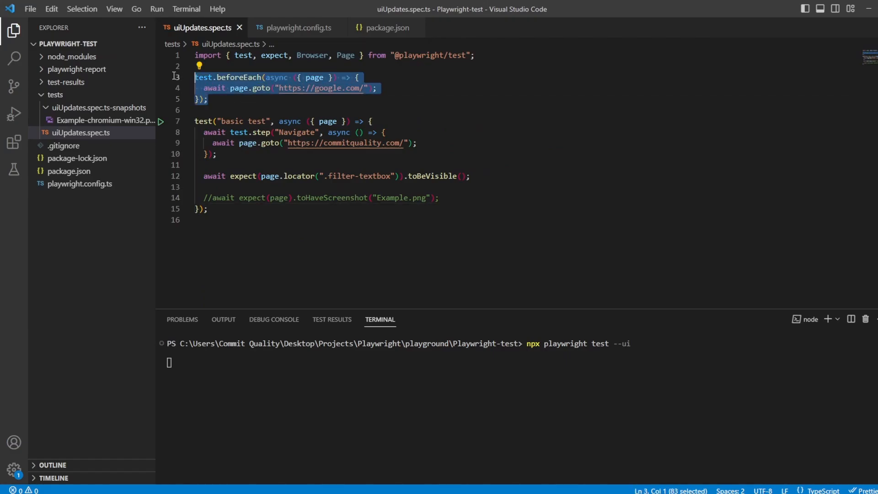
mouse_move(260, 88)
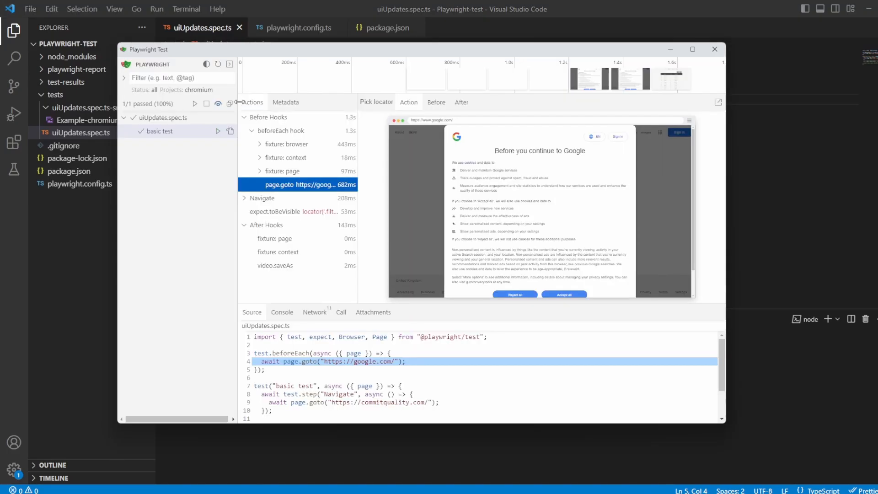
Expand fixture: browser to see browserType.launch, check video.saveAs, and collapse beforeEach
click(286, 144)
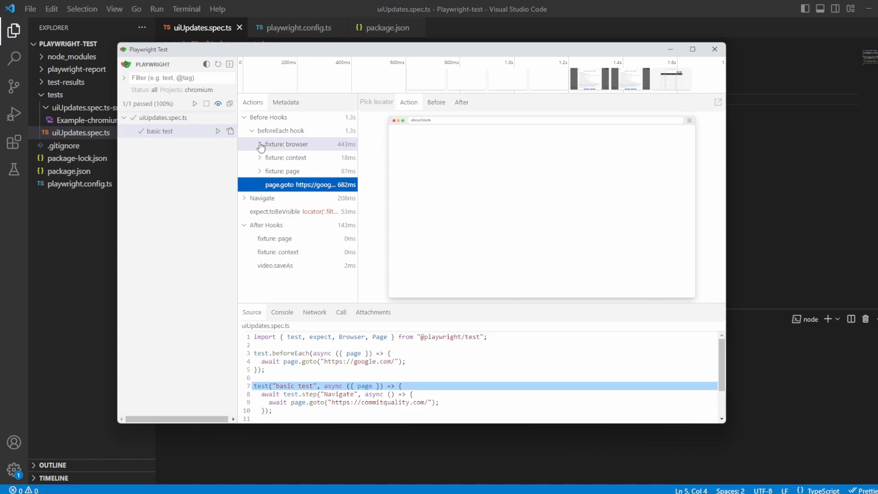
click(260, 144)
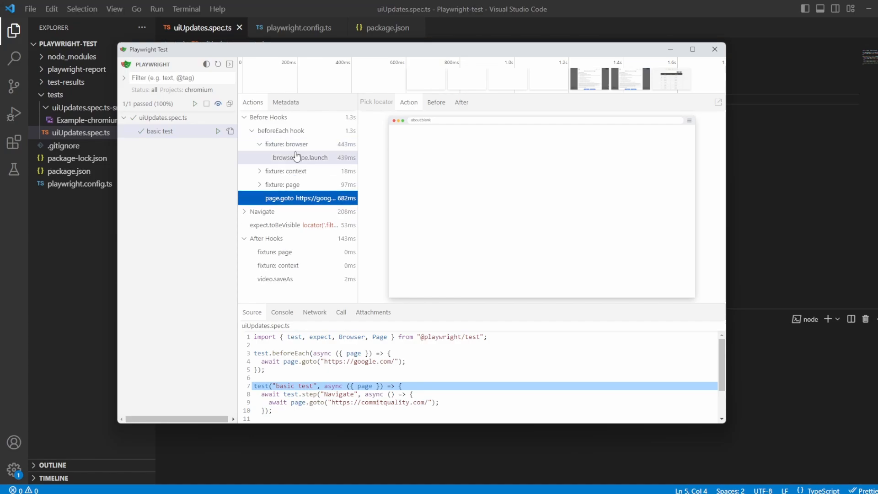
mouse_move(297, 162)
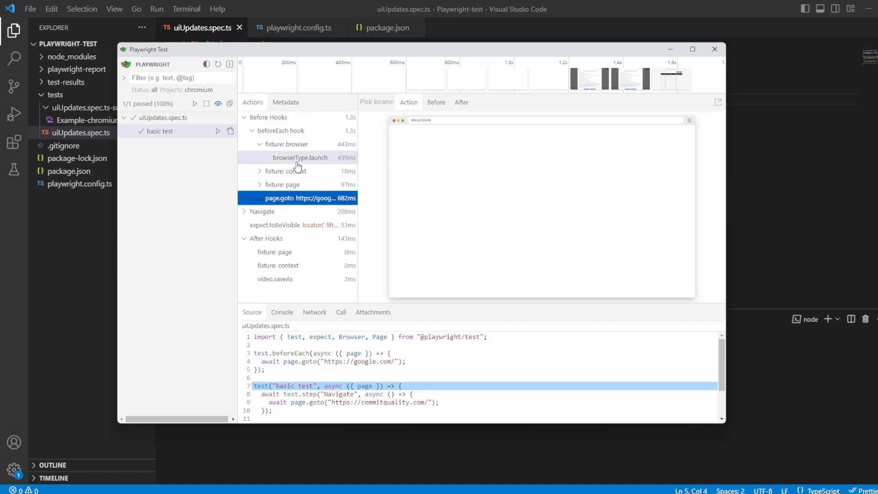
mouse_move(347, 162)
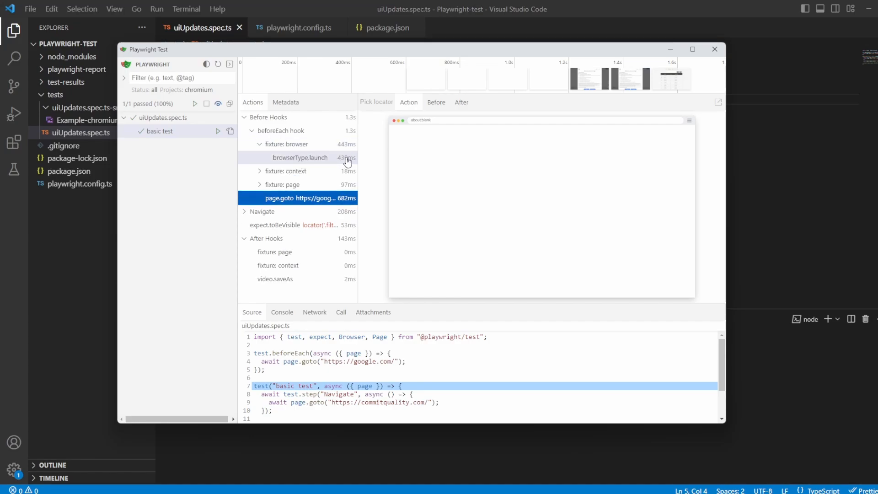
click(280, 131)
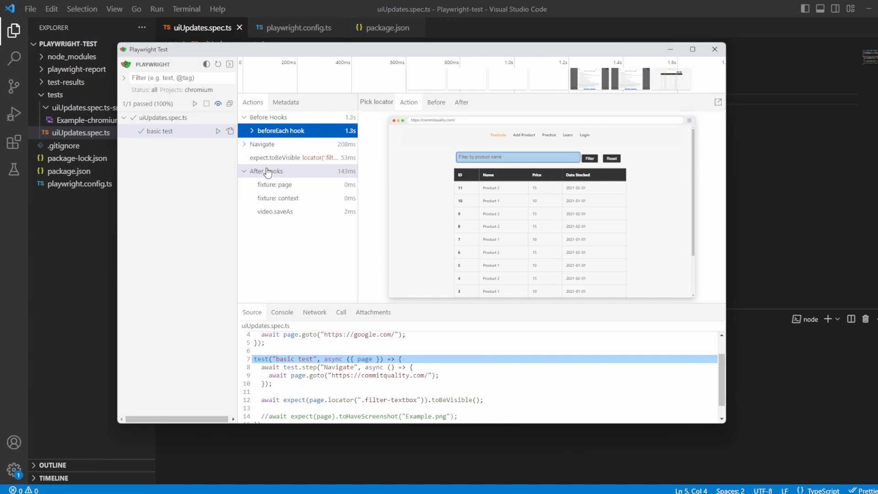
click(274, 212)
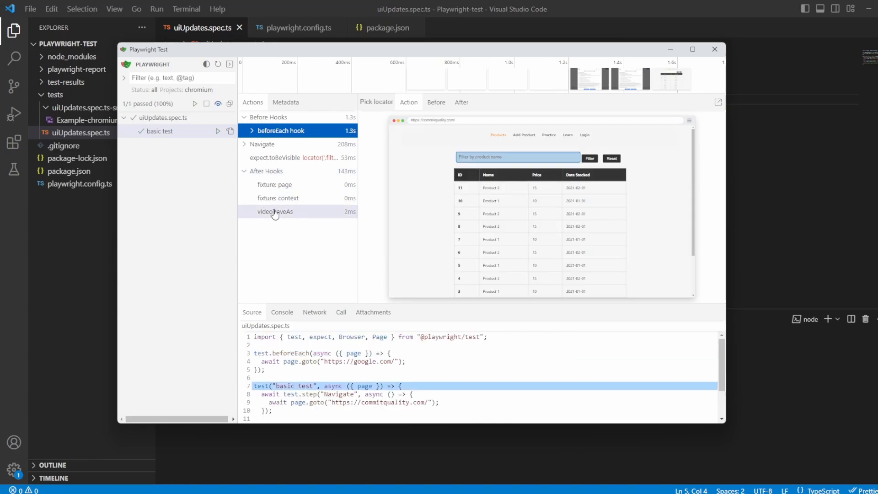
mouse_move(274, 184)
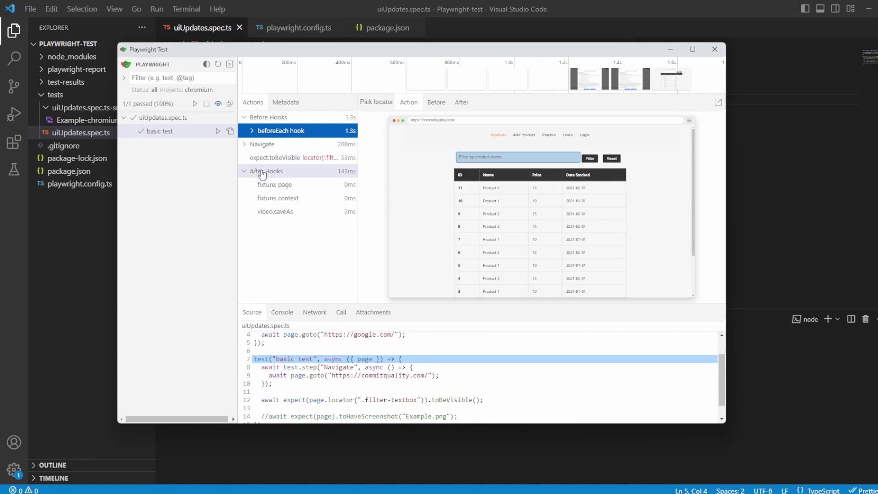
click(262, 144)
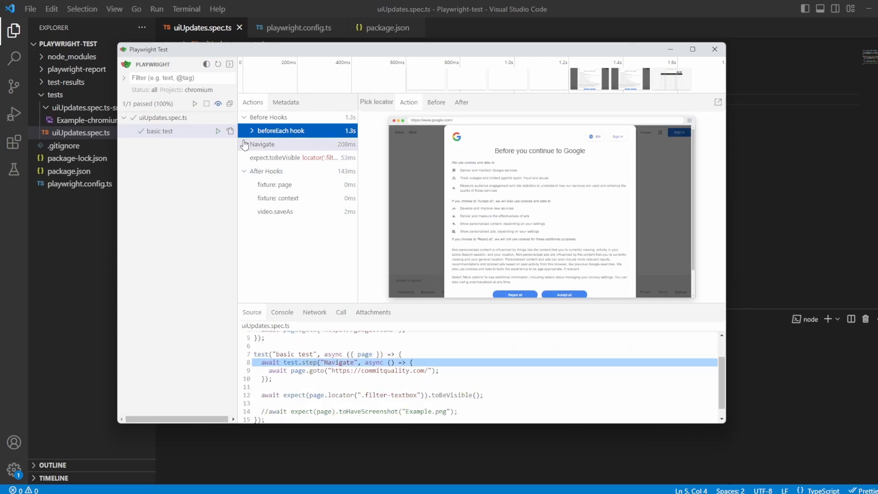
Compare Navigate and expect.toBeVisible snapshots, then expand Navigate to see its commitquality.com visit
click(262, 144)
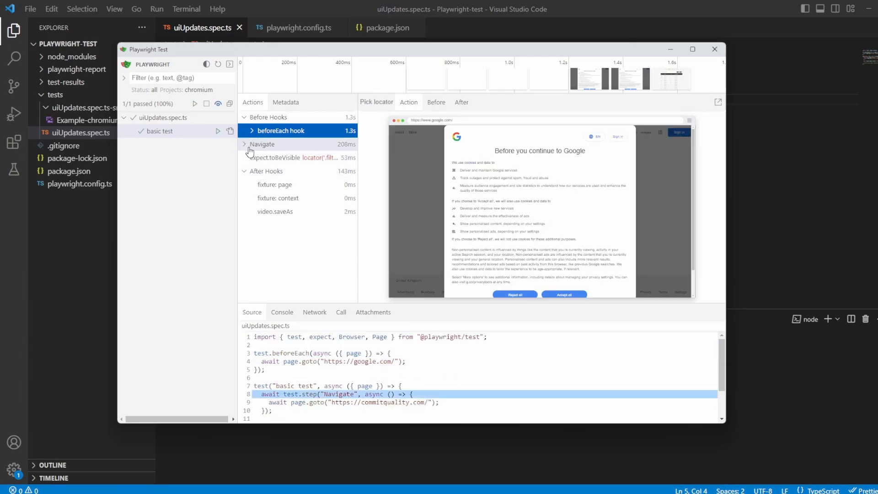
click(294, 157)
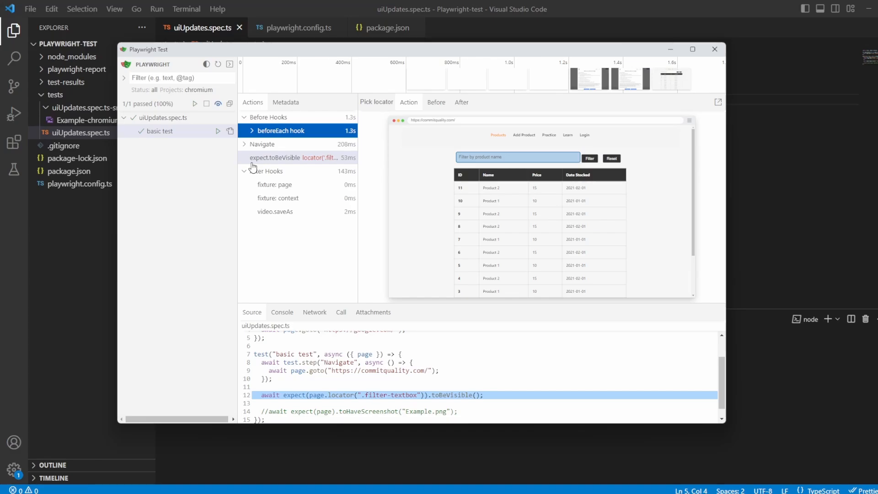
click(714, 49)
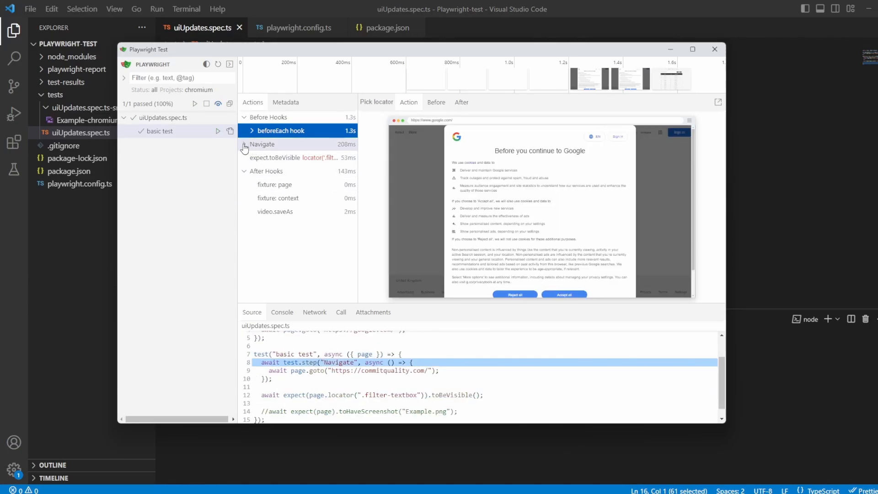
click(252, 144)
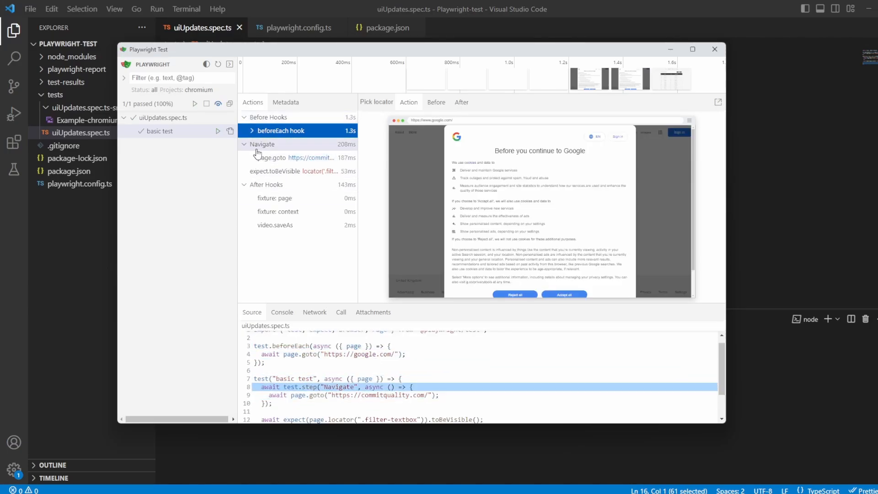
click(292, 157)
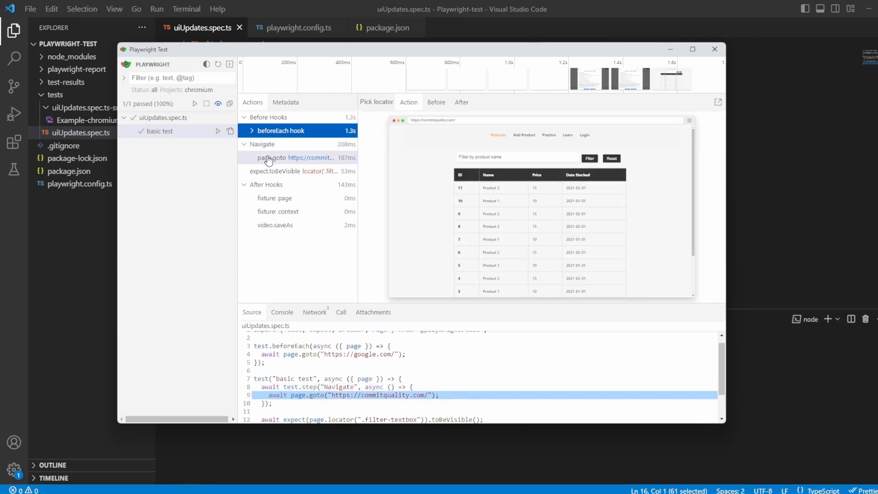
Show Attachments, collapse Before Hooks, and select After Hooks to reveal the recorded video
click(294, 170)
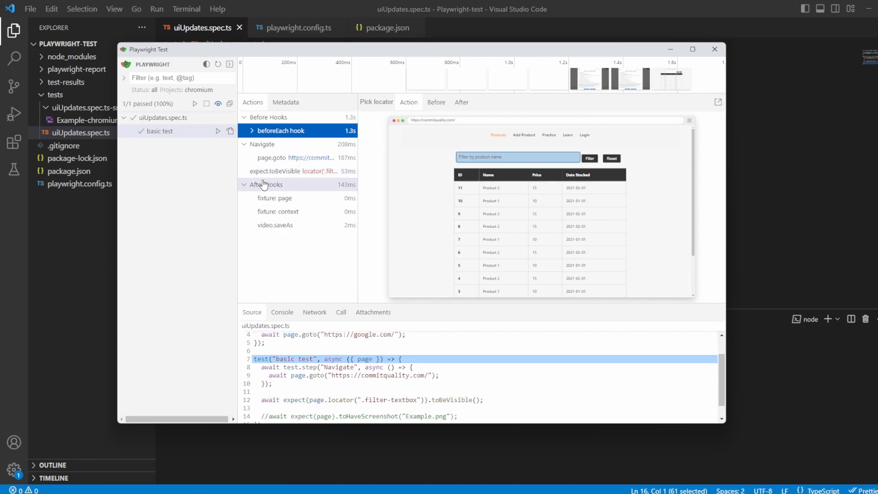
click(372, 312)
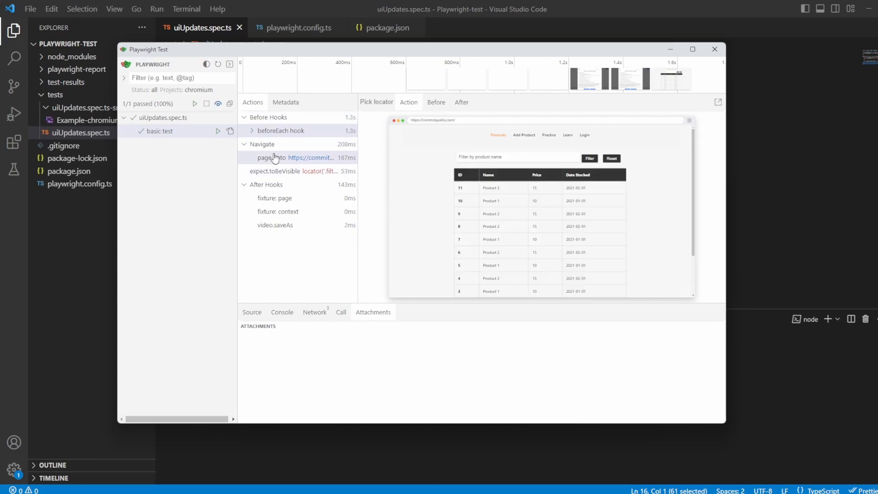
click(281, 131)
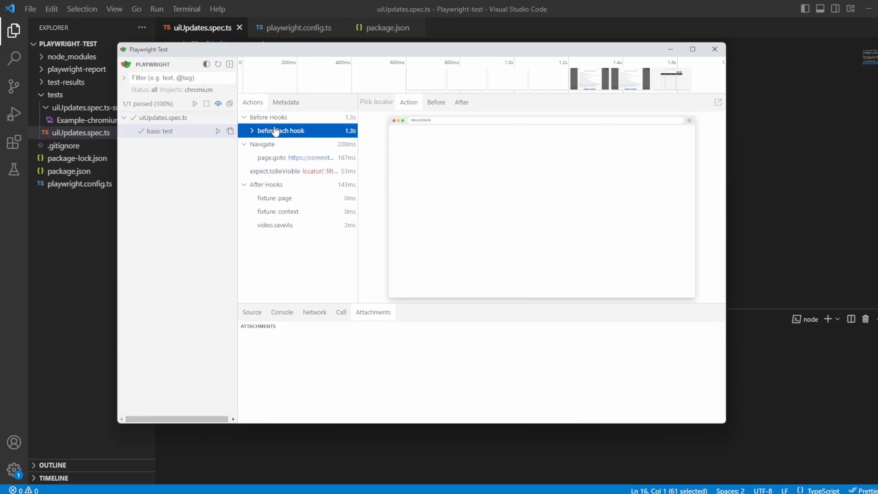
click(268, 117)
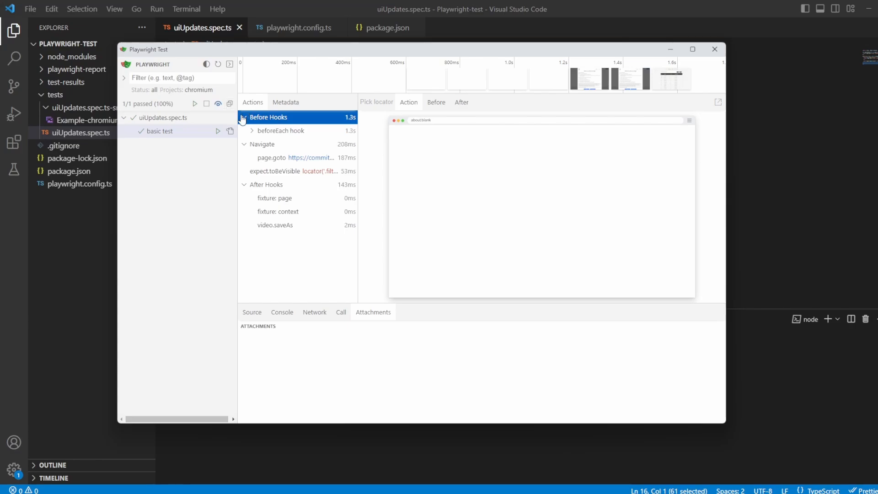
click(291, 144)
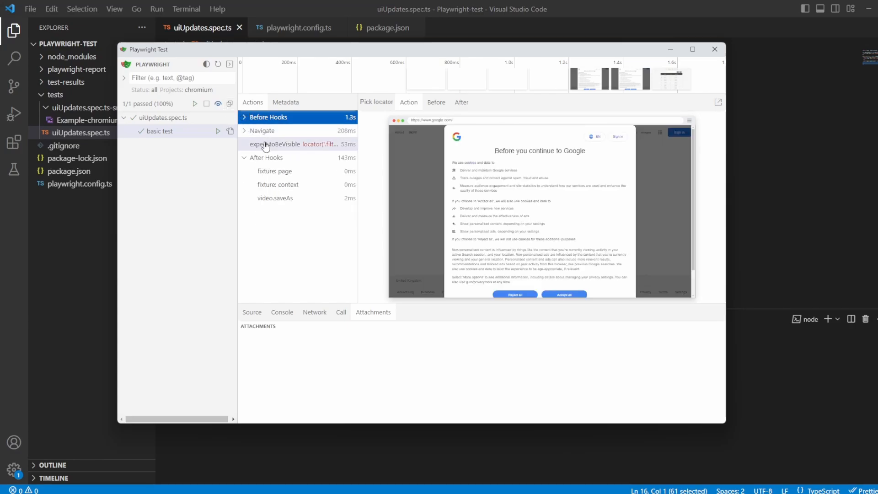
click(266, 157)
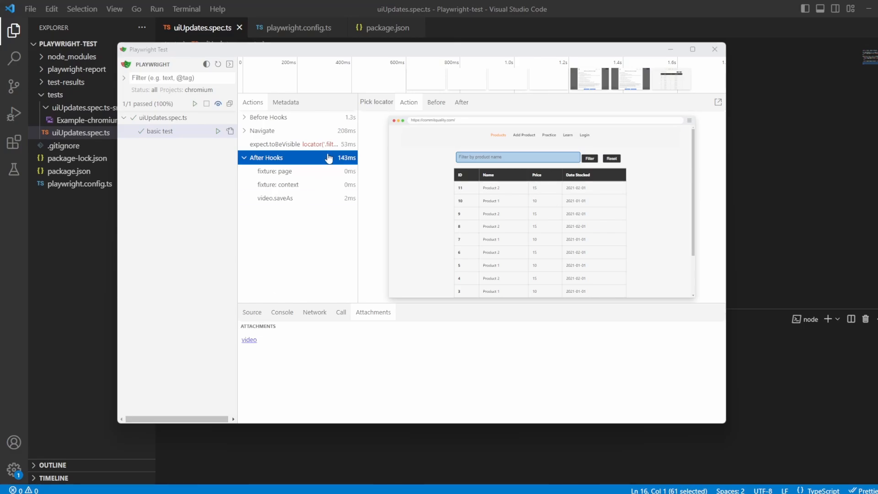
click(299, 27)
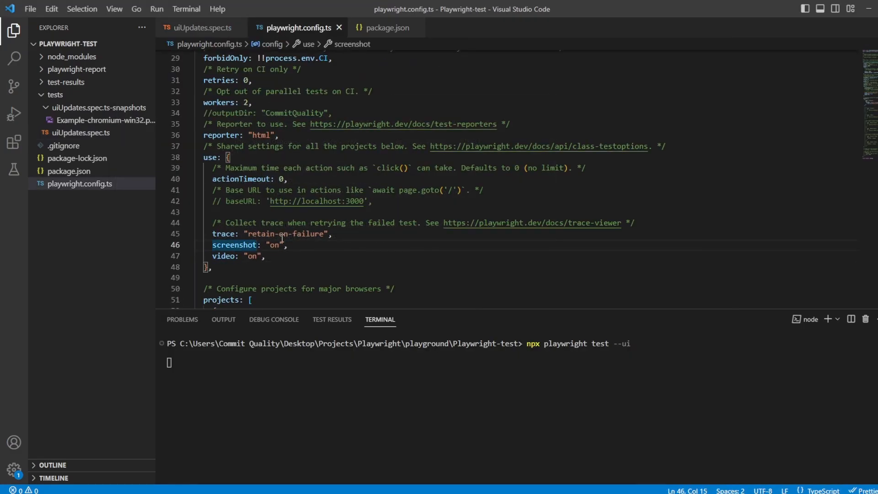
triple_click(252, 244)
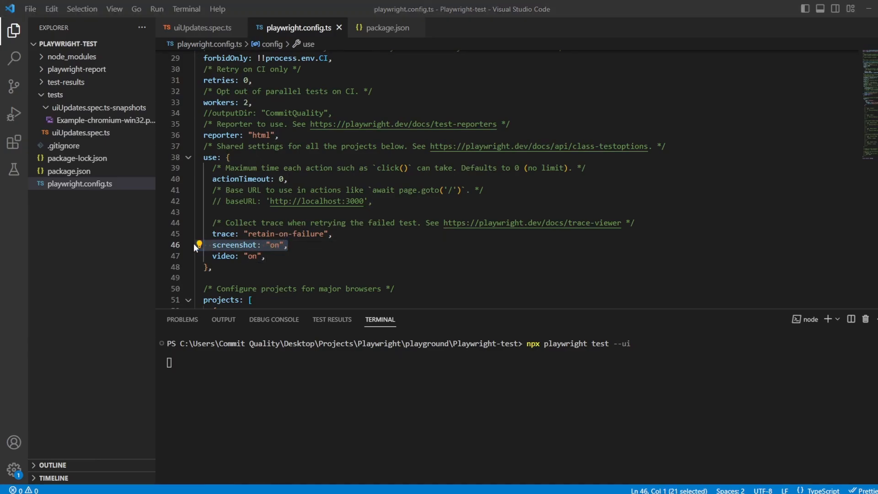
key(Return)
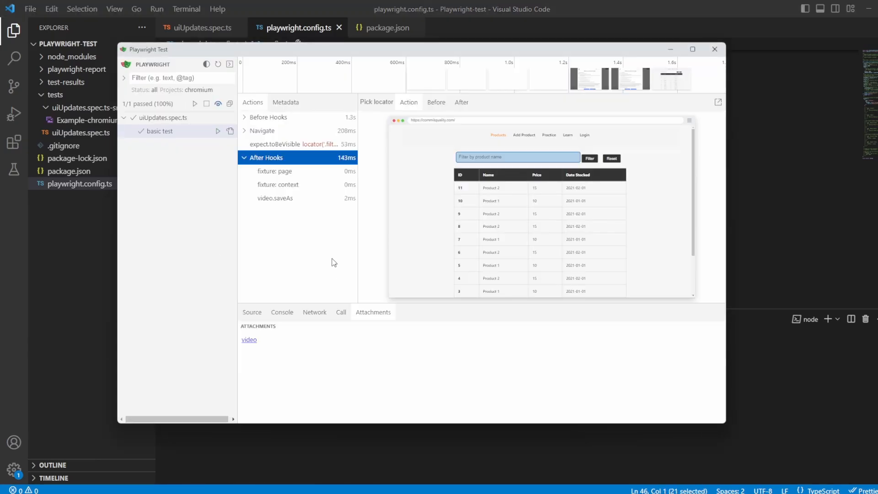
mouse_move(282, 340)
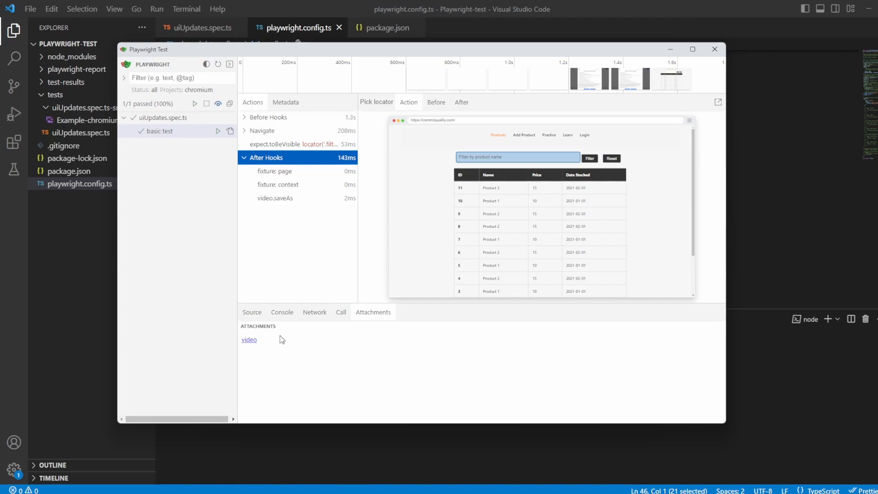
mouse_move(266, 342)
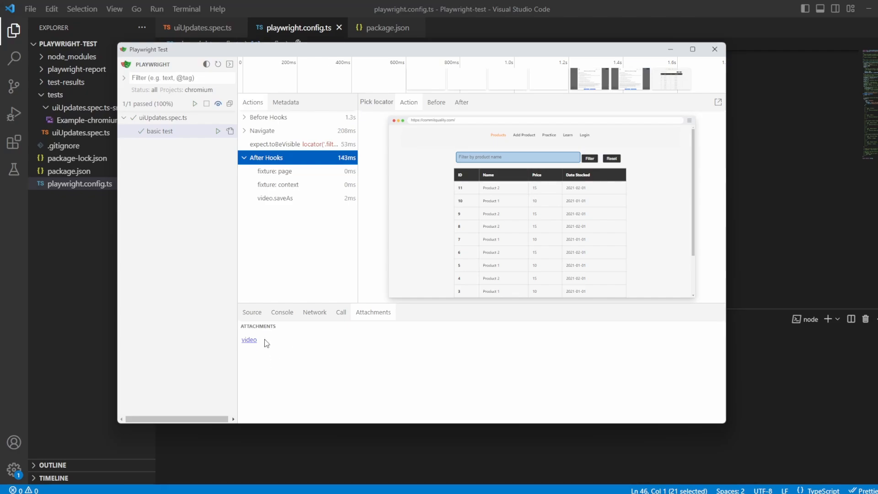
mouse_move(245, 347)
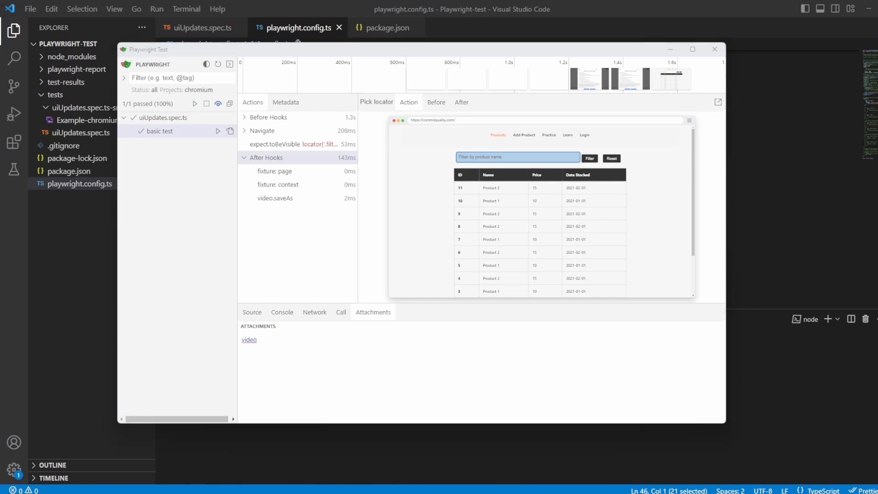
click(248, 339)
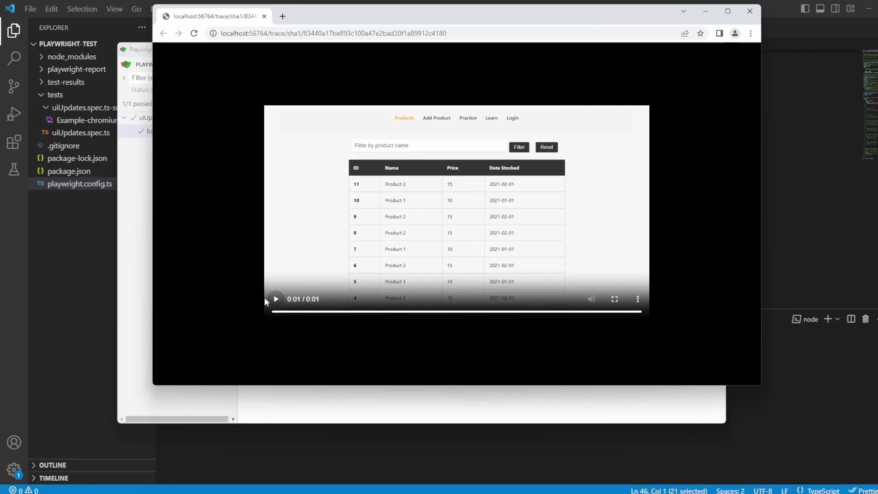
mouse_move(401, 211)
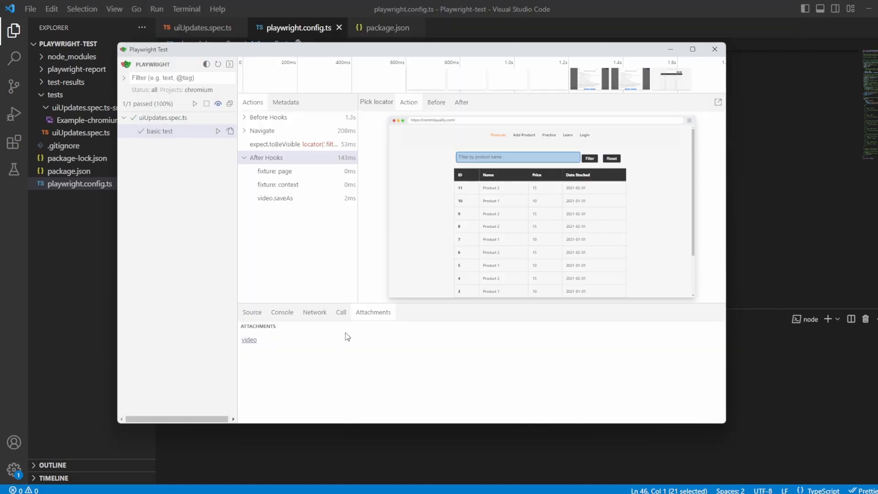
Uncomment the toHaveScreenshot assertion in uiUpdates.spec.ts and save the file
click(713, 49)
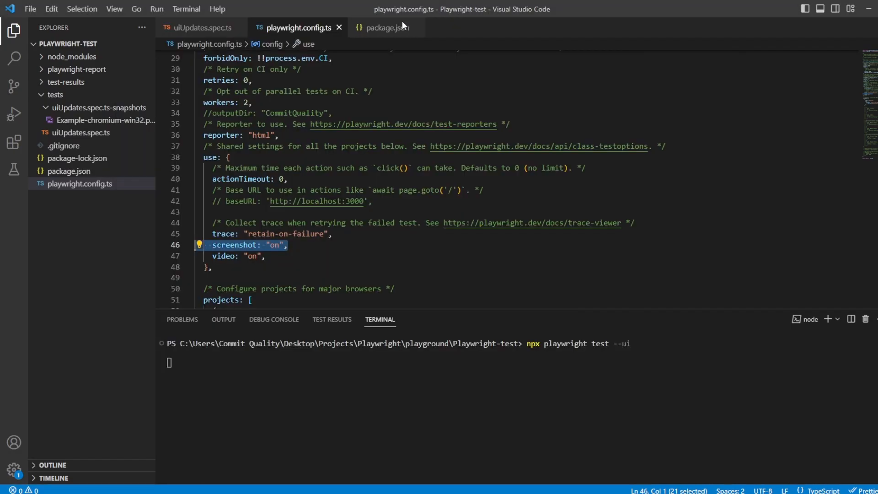
click(200, 27)
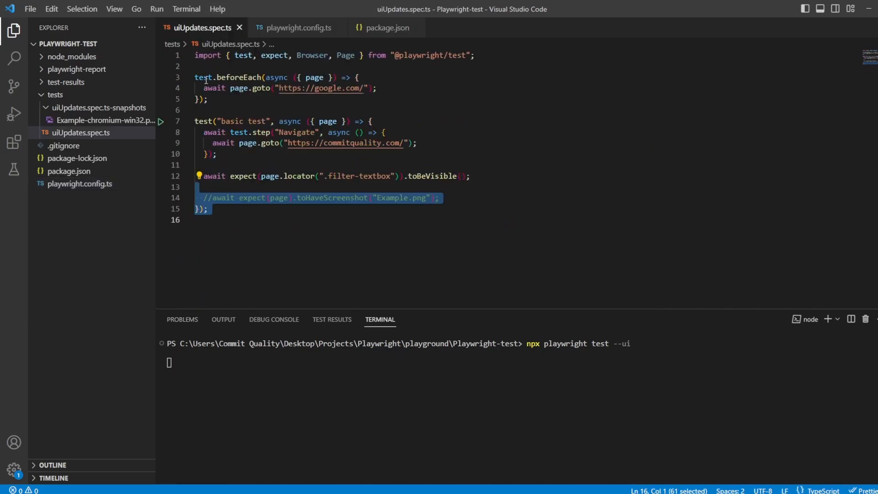
double_click(318, 197)
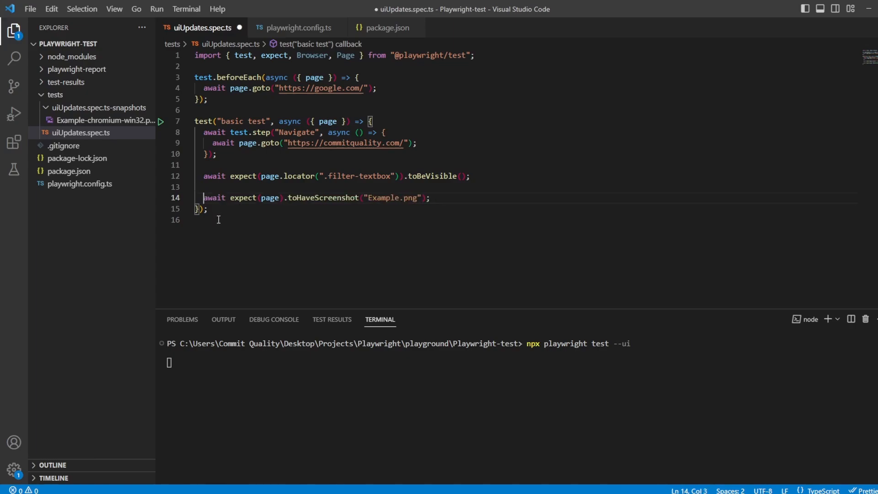
key(ctrl+s)
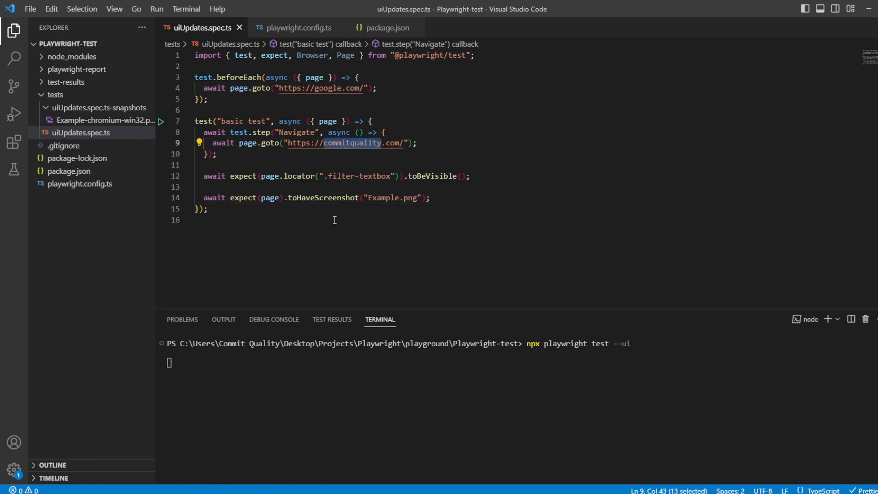
mouse_move(269, 211)
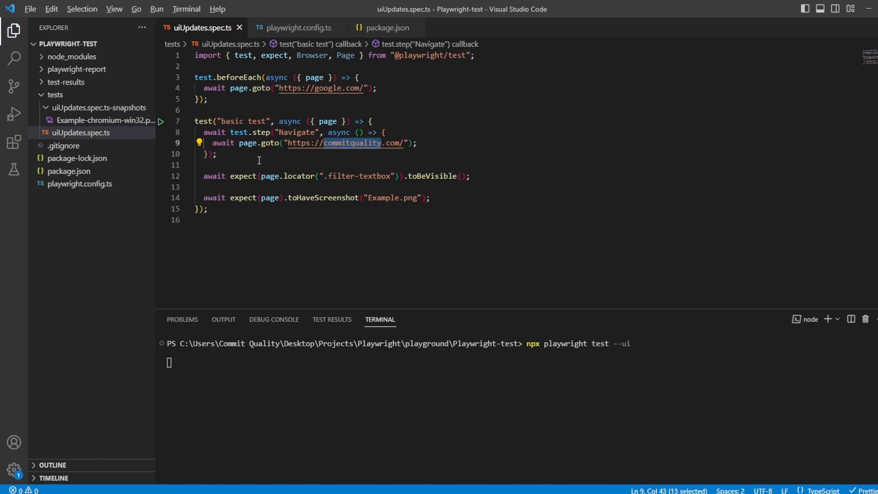
mouse_move(264, 169)
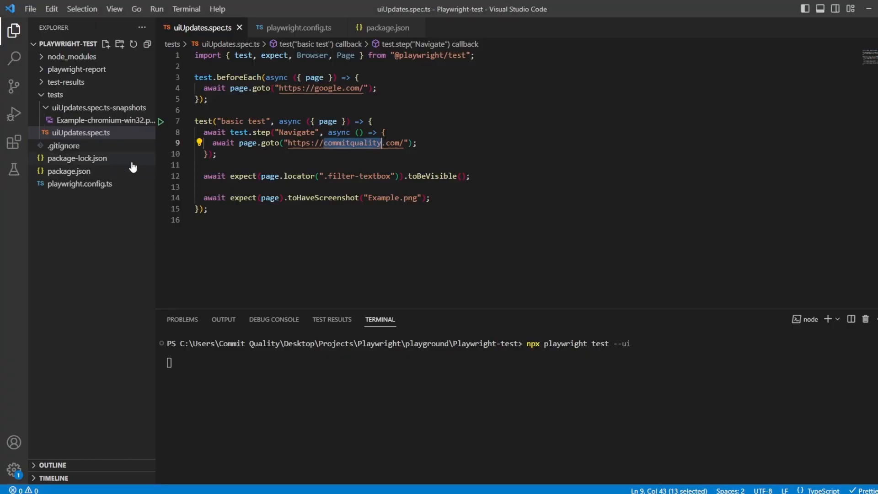
mouse_move(71, 122)
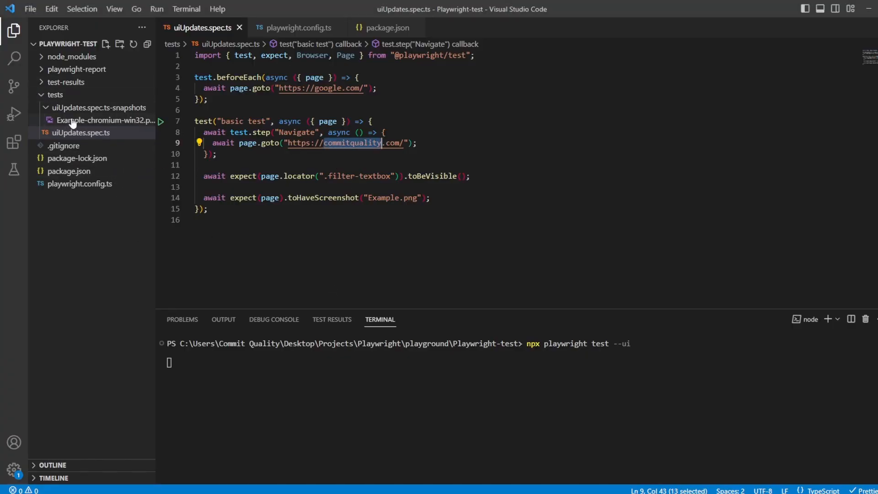
mouse_move(104, 124)
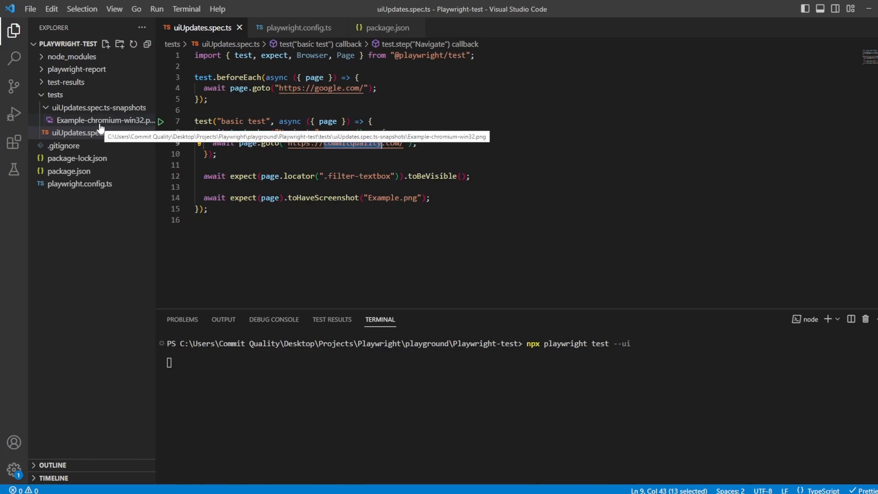
Open Example-chromium-win32.png from the uiUpdates.spec.ts-snapshots folder
click(105, 120)
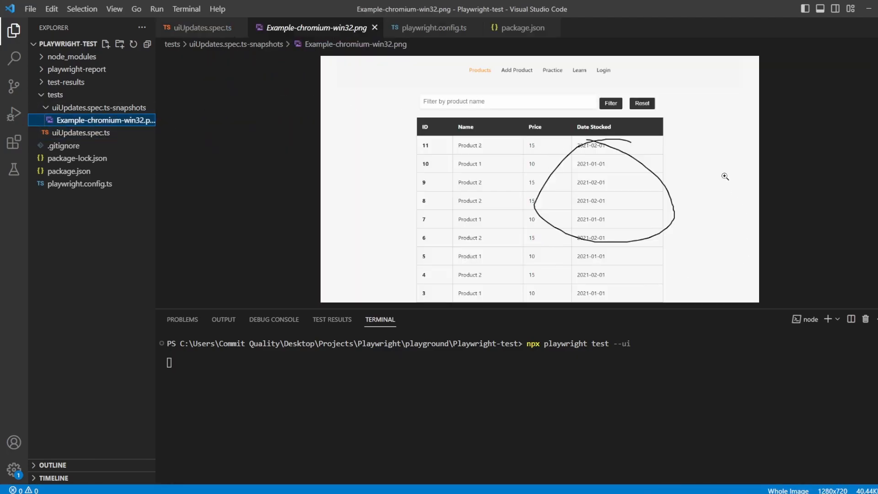
mouse_move(499, 257)
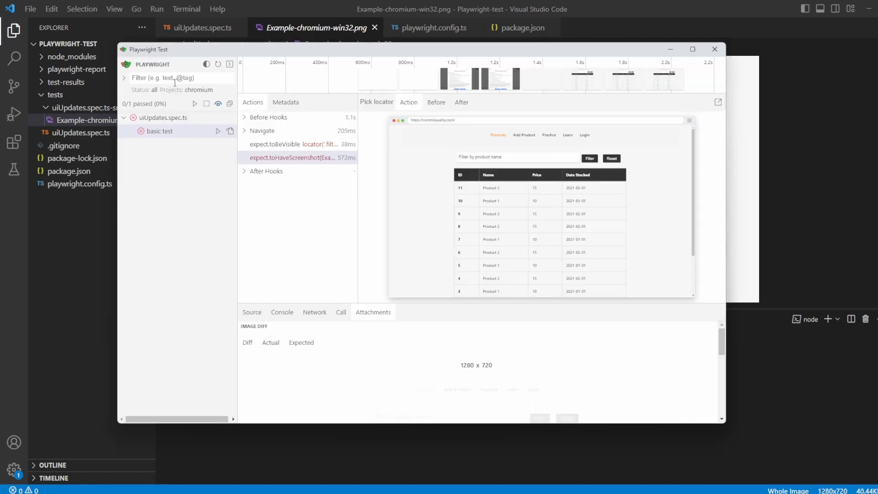
View the failing expect.toHaveScreenshot step's image diff and maximize the Playwright Test window
click(293, 144)
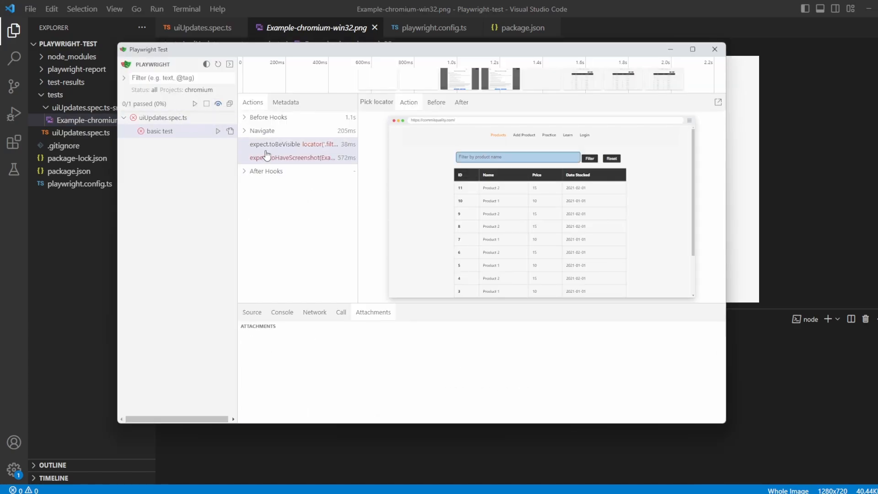
click(291, 157)
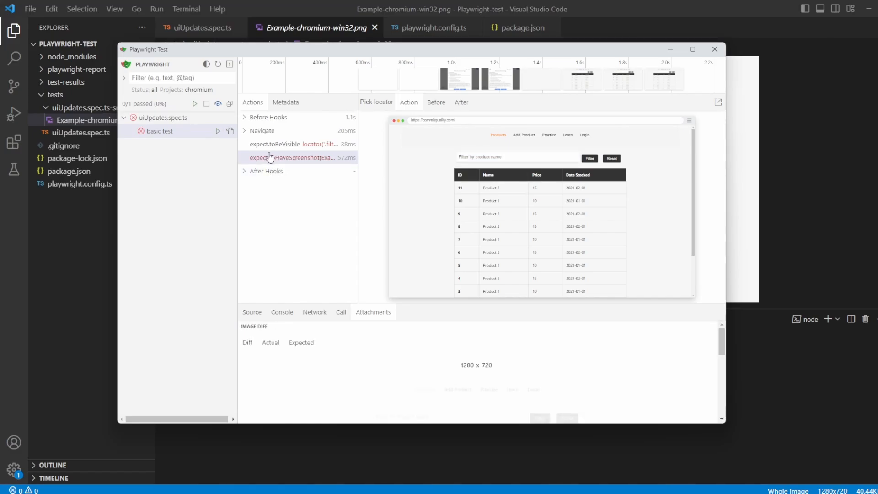
click(297, 157)
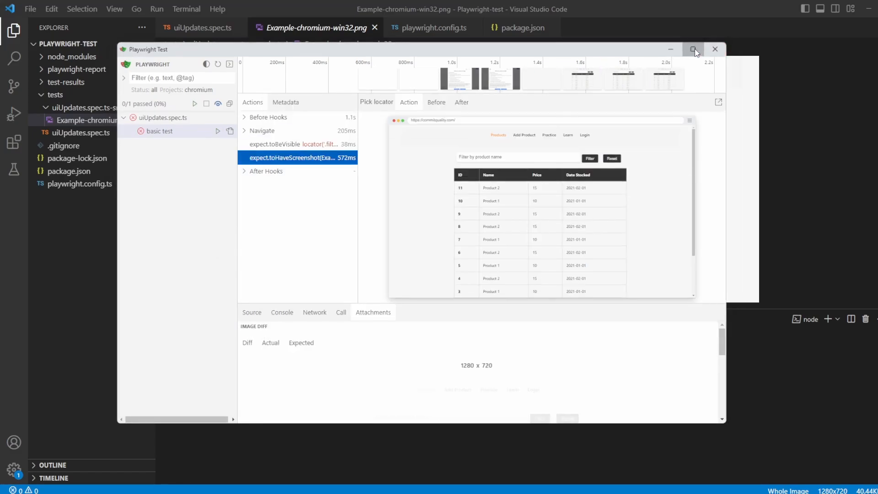
click(693, 50)
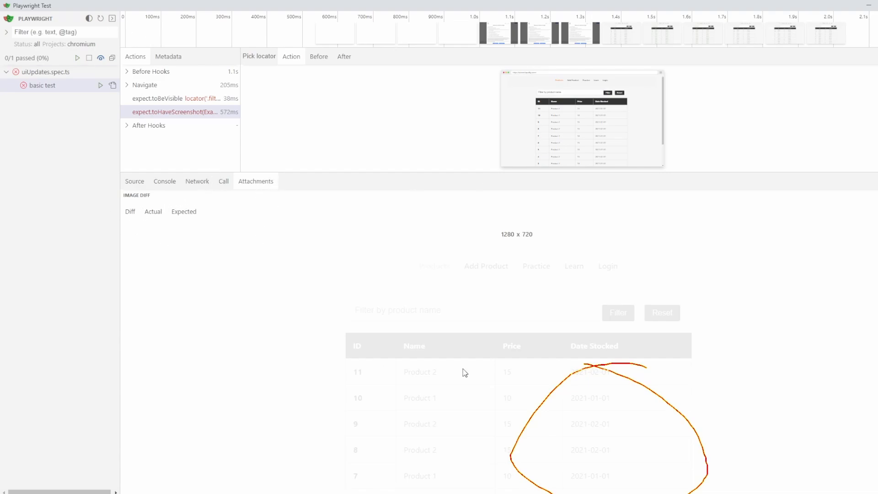
Compare the Actual screenshot against the Diff, then expand Navigate to show its page.goto
click(152, 211)
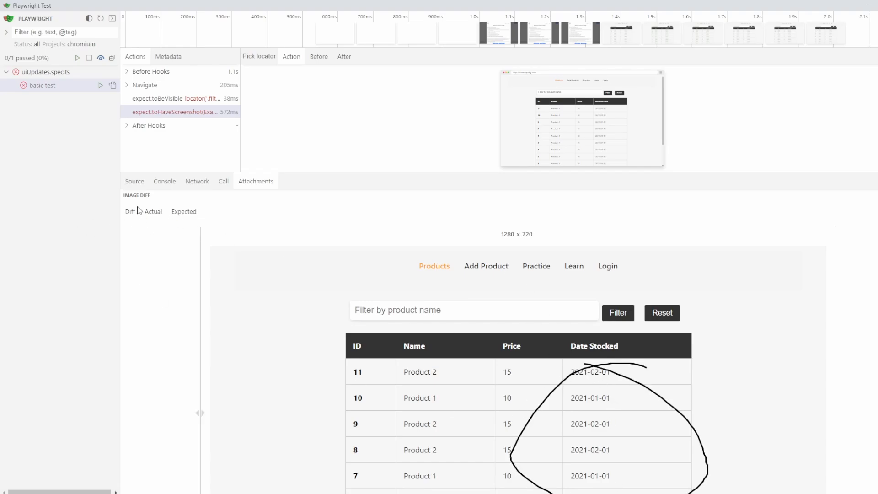
click(130, 212)
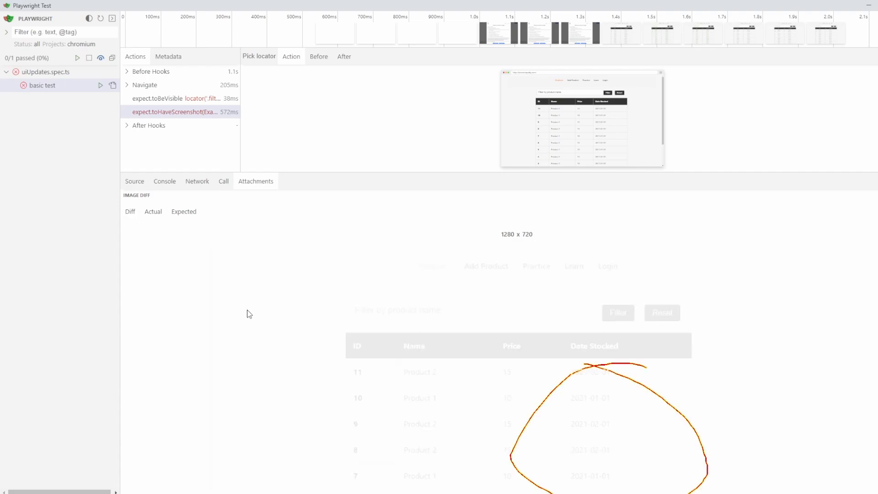
click(144, 85)
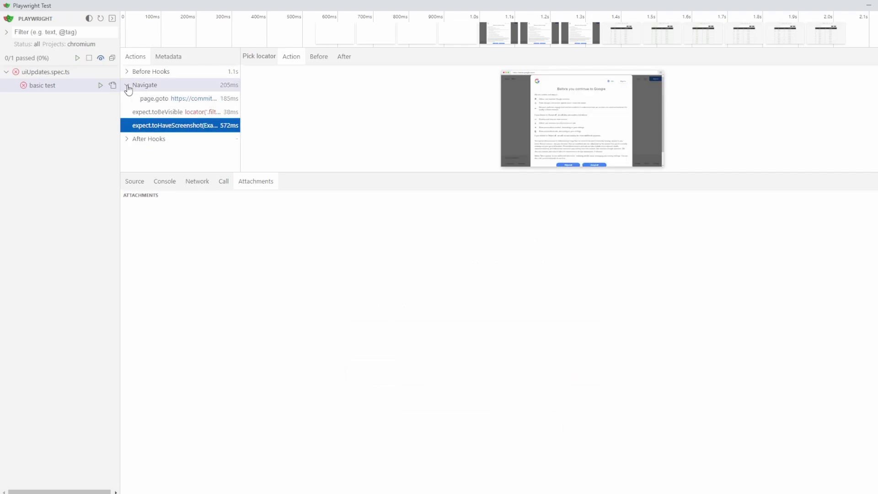
Collapse Navigate and view the Before Hooks google.com page.goto source and its error
click(127, 85)
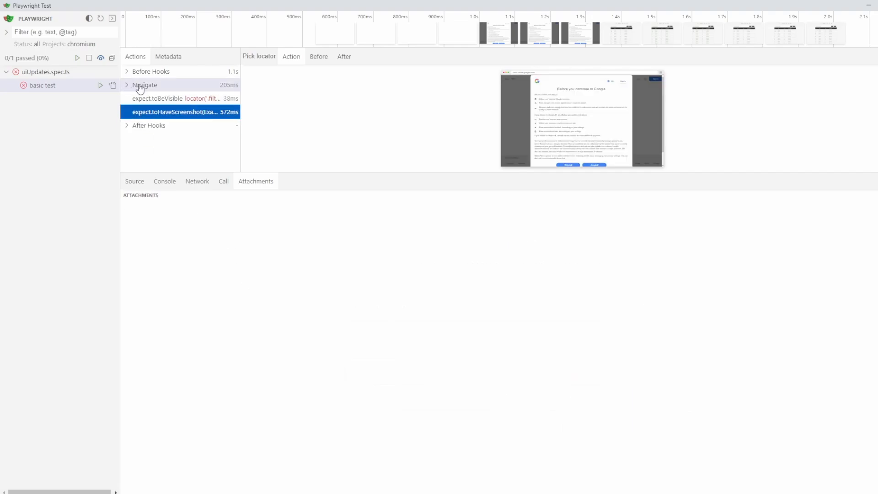
click(127, 71)
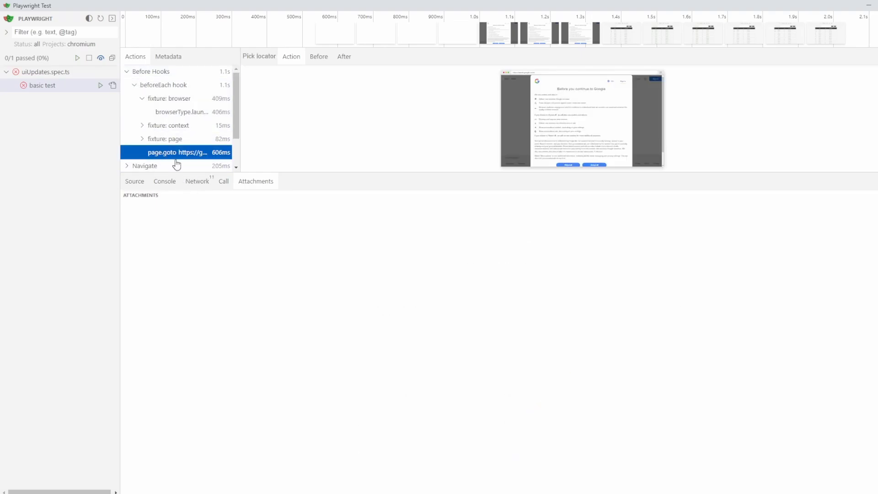
click(135, 181)
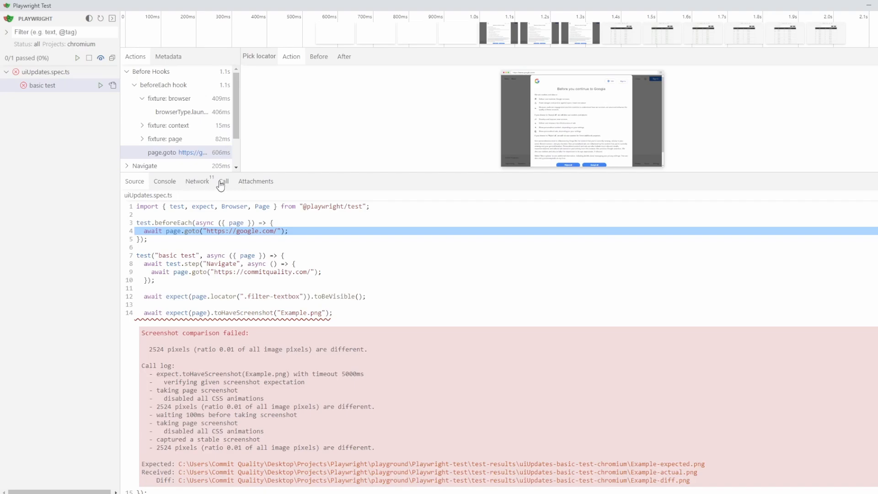
mouse_move(387, 440)
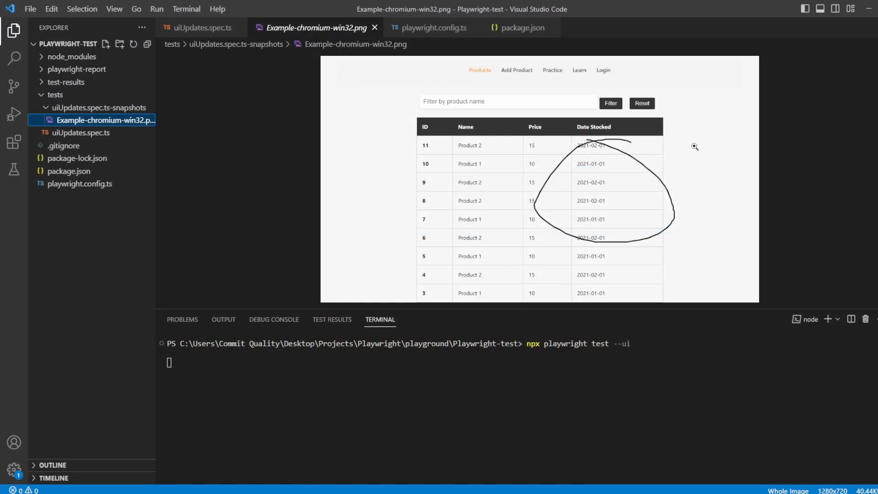
Show the retain-on-failure trace setting and expand test-results to reveal diff images, trace.zip and video
click(431, 28)
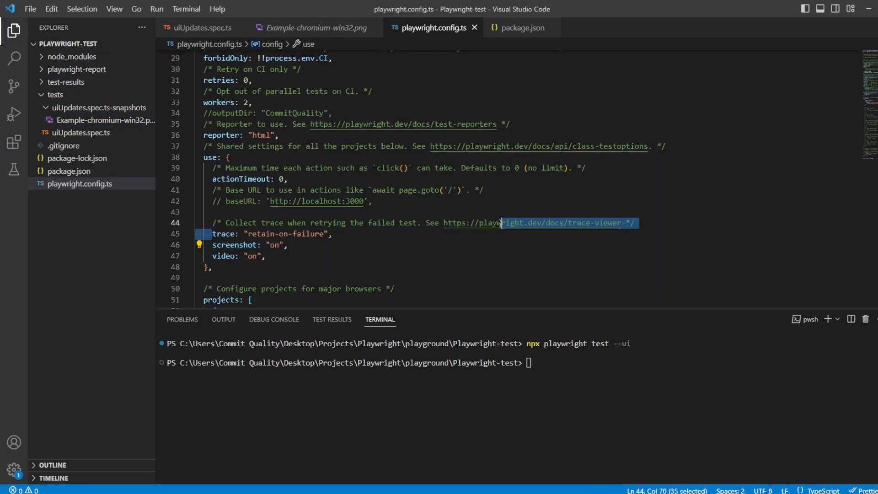
click(66, 82)
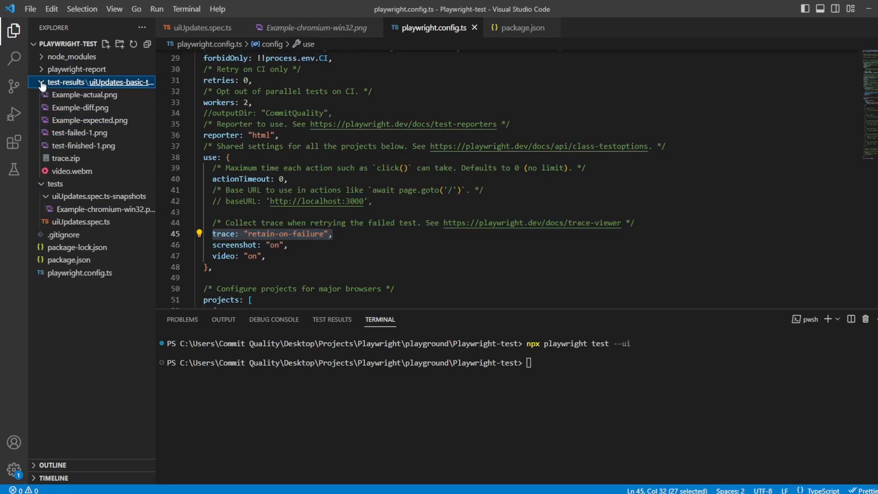
mouse_move(66, 157)
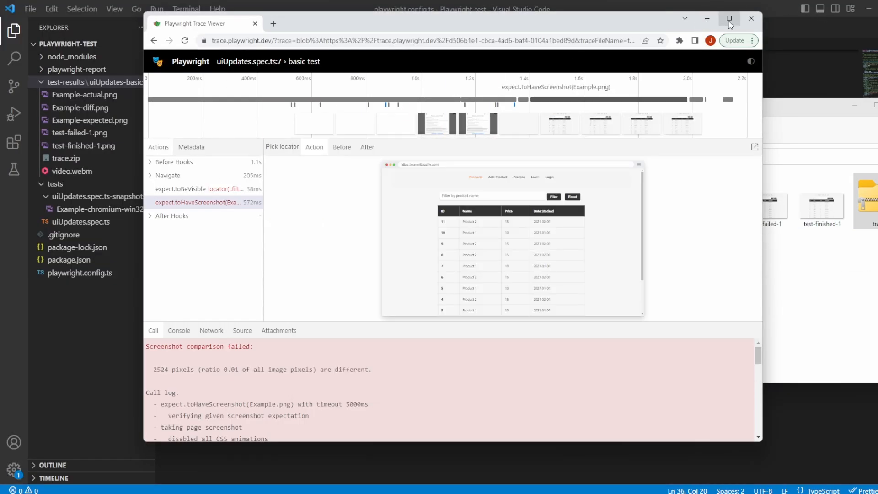
Step through Before Hooks, toBeVisible and toHaveScreenshot, then view the Expected attachment
click(729, 19)
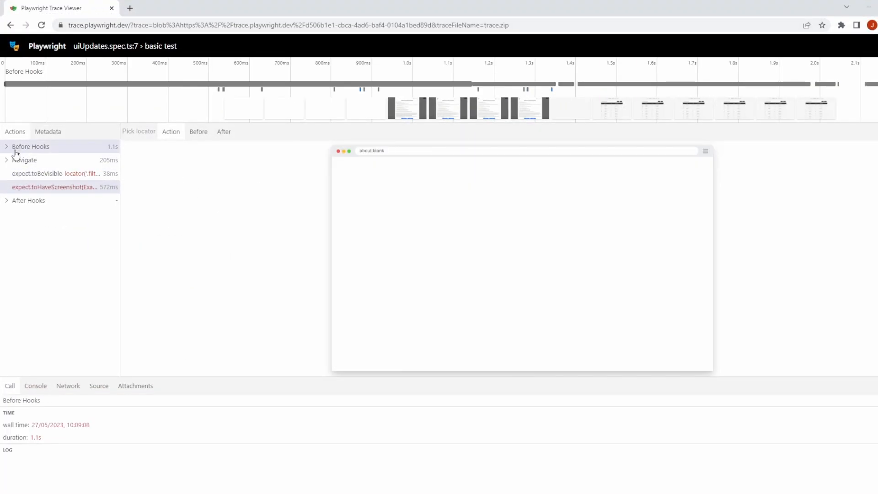
click(56, 173)
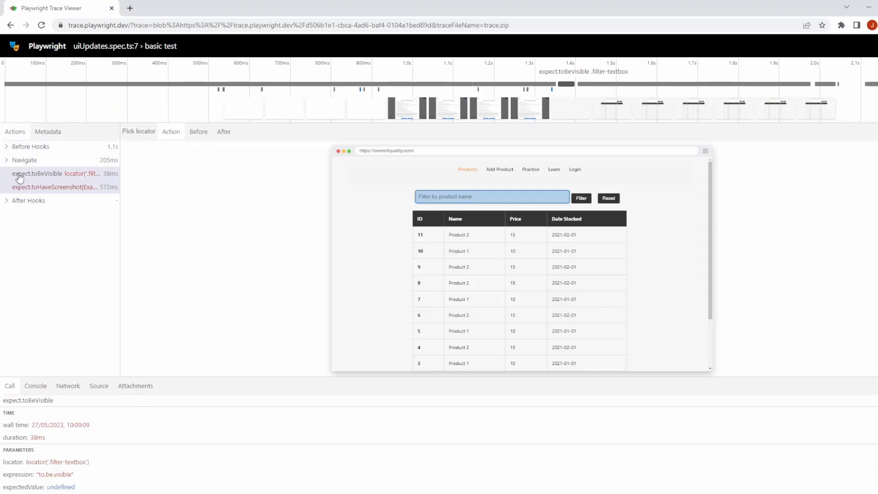
click(61, 186)
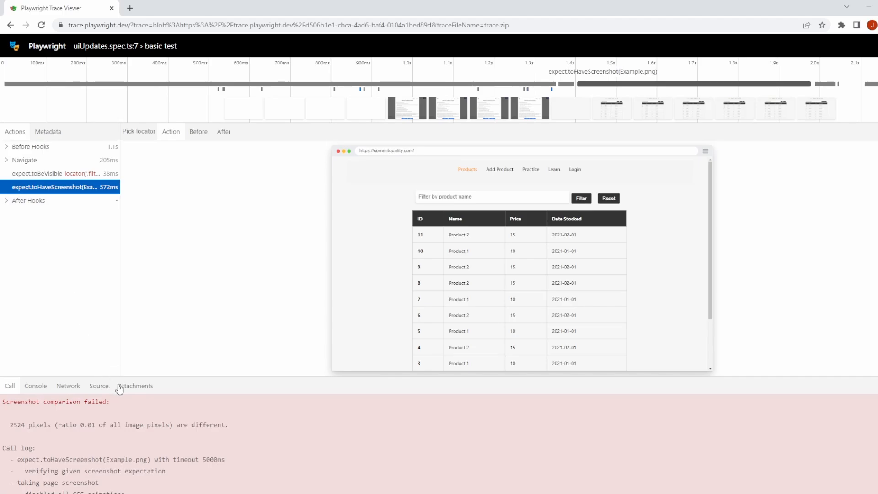
click(135, 385)
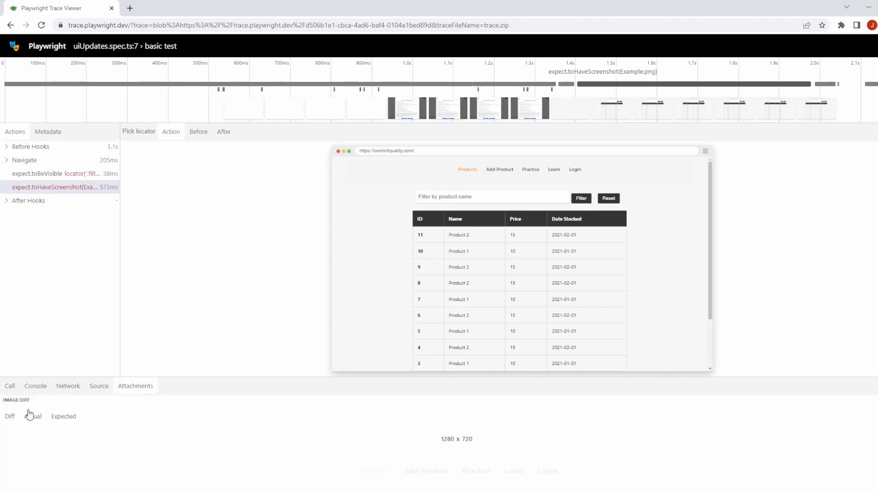
click(63, 253)
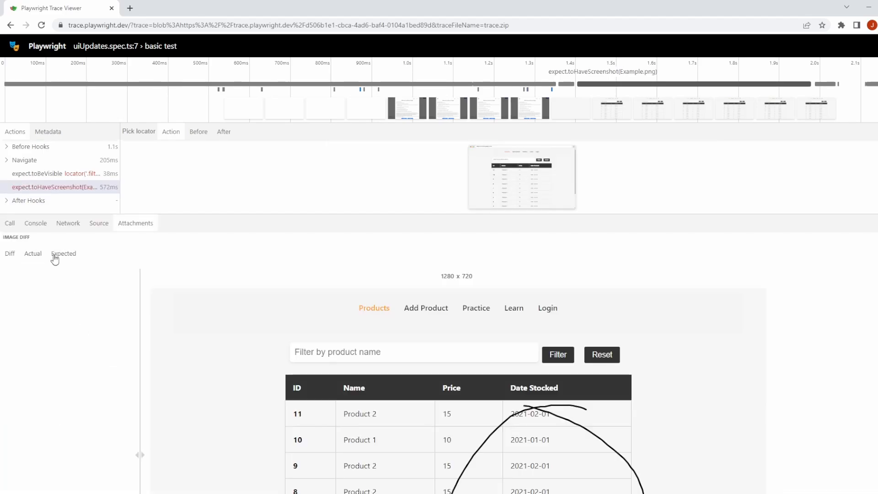
mouse_move(44, 265)
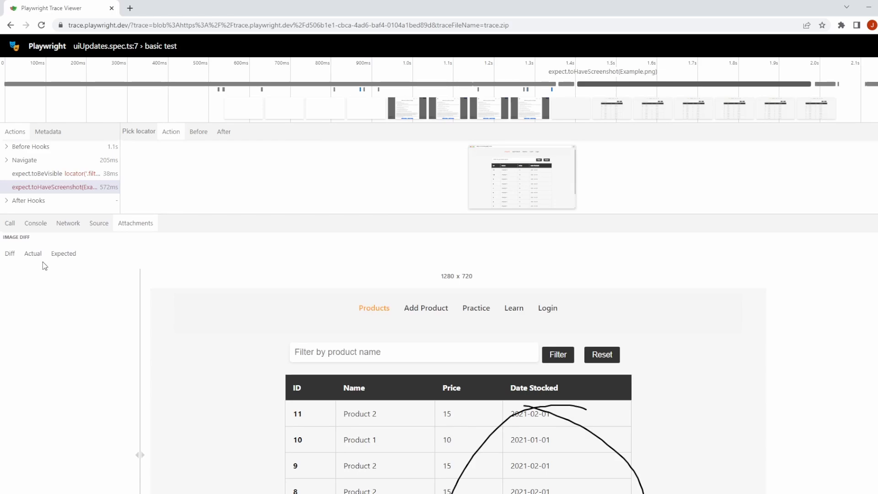
mouse_move(13, 283)
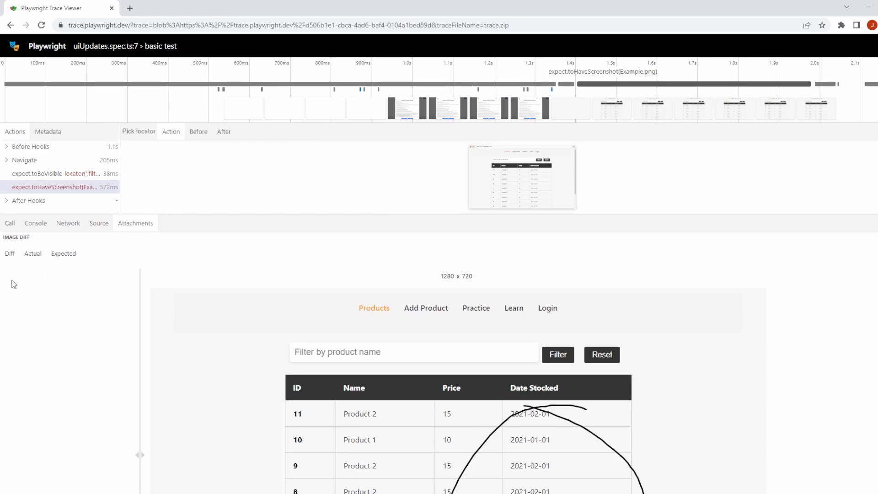